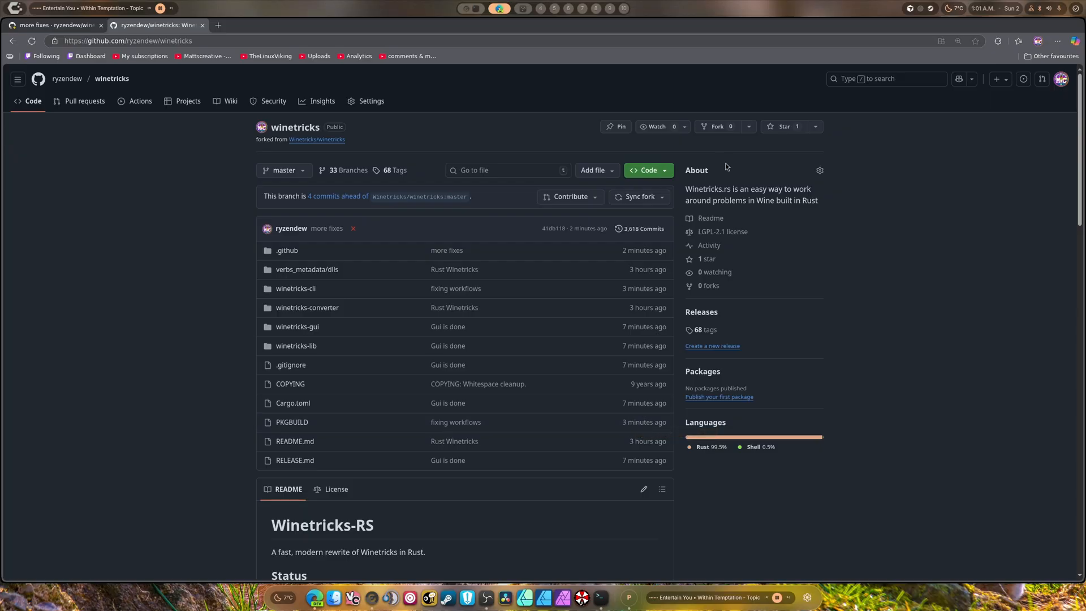
{"action": "mouse_move", "coordinate": [809, 326]}
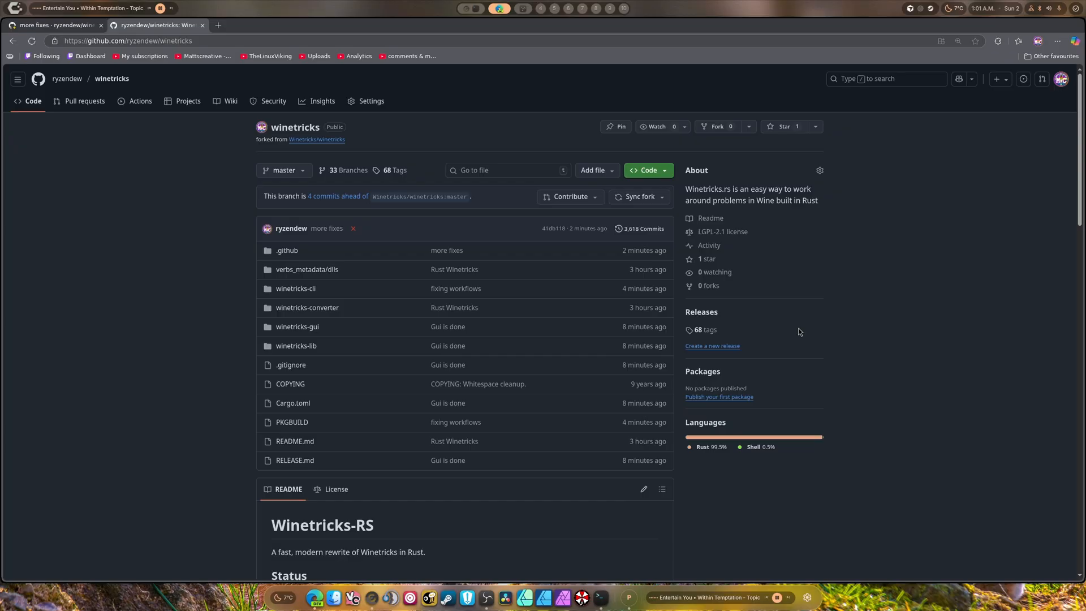
Scroll the winetricks README down to the Current Implementation Status section
{"action": "scroll", "scroll_direction": "down", "scroll_amount": 3}
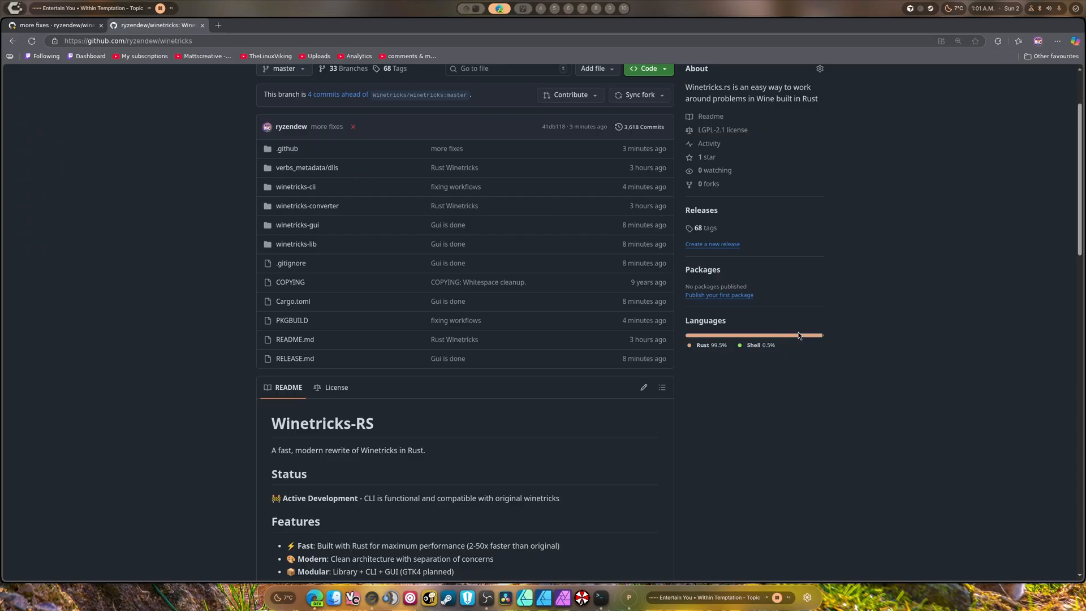
{"action": "scroll", "scroll_direction": "down", "scroll_amount": 3}
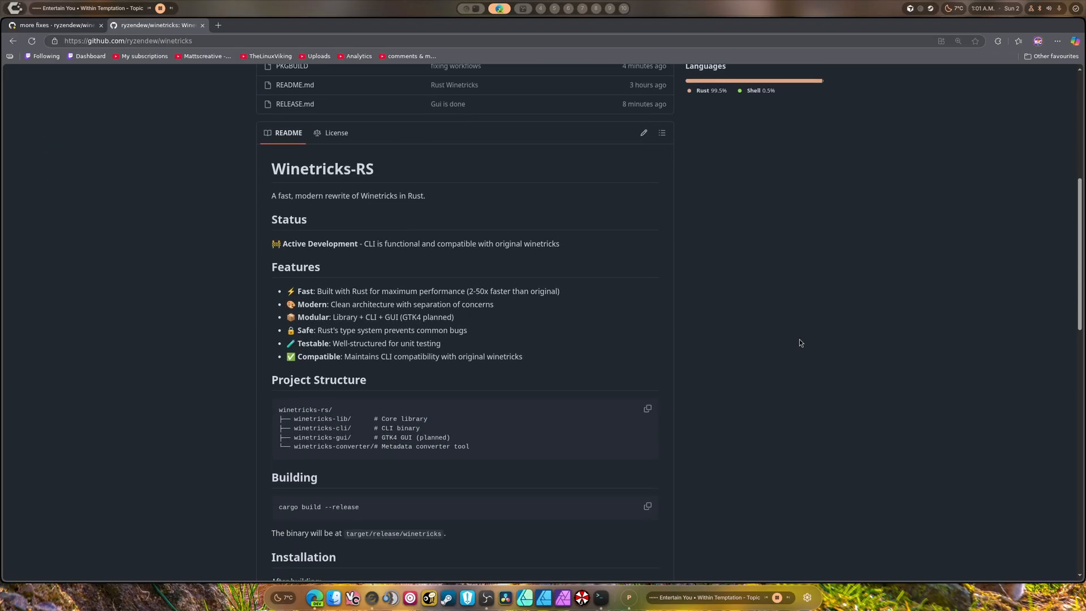
{"action": "scroll", "scroll_direction": "down", "scroll_amount": 3}
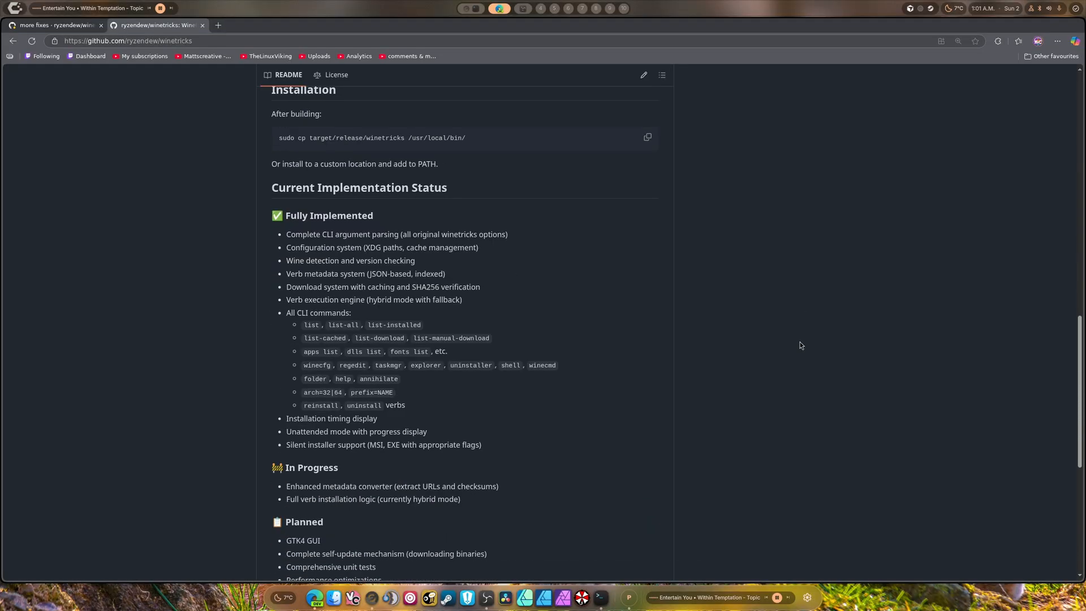
{"action": "scroll", "scroll_direction": "down", "scroll_amount": 3}
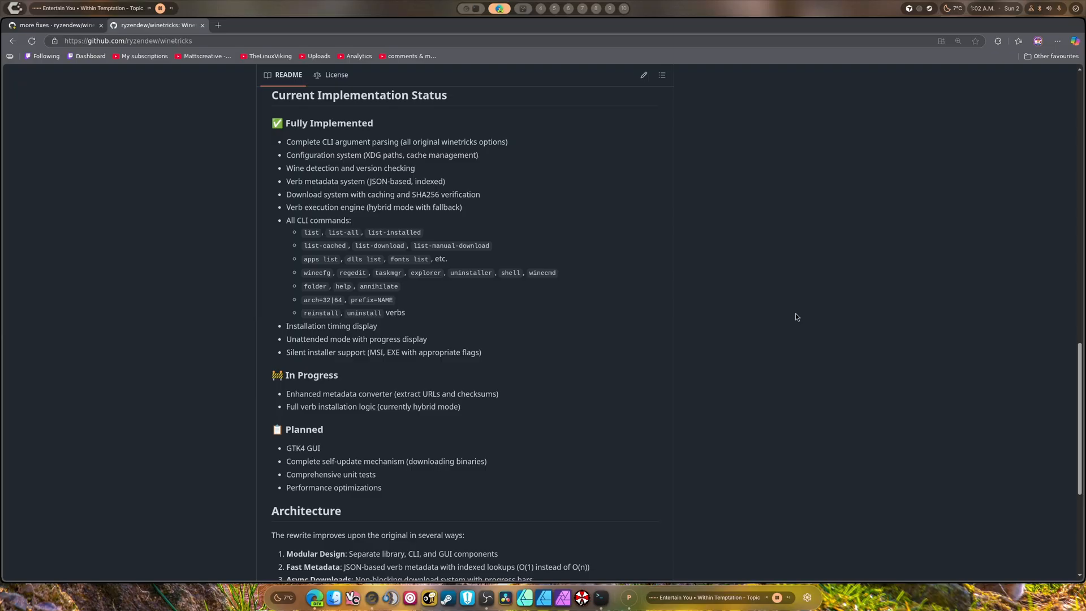
{"action": "mouse_move", "coordinate": [796, 321]}
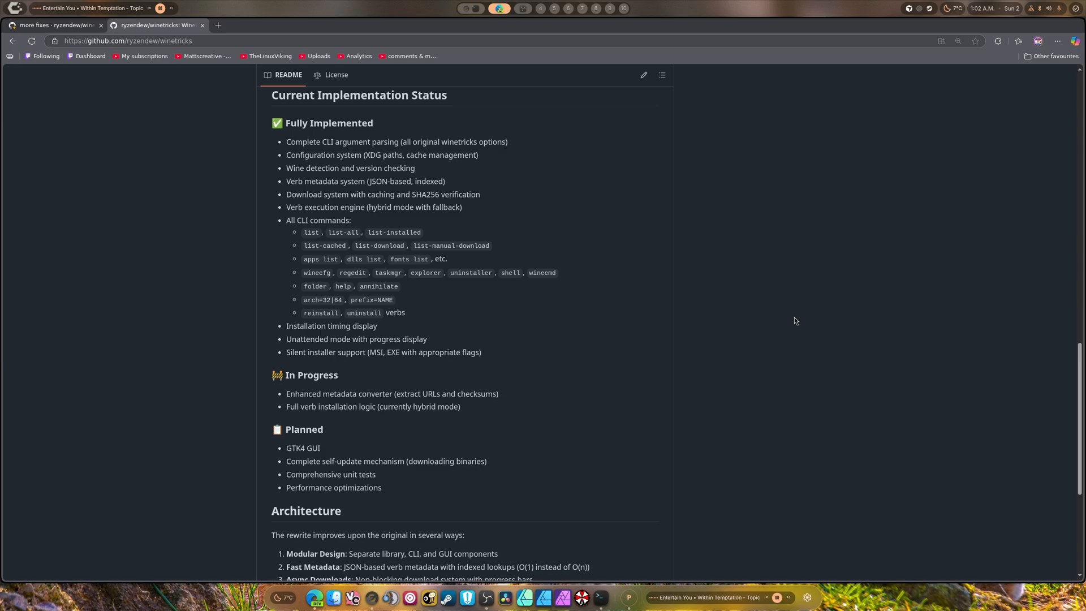
{"action": "mouse_move", "coordinate": [799, 313]}
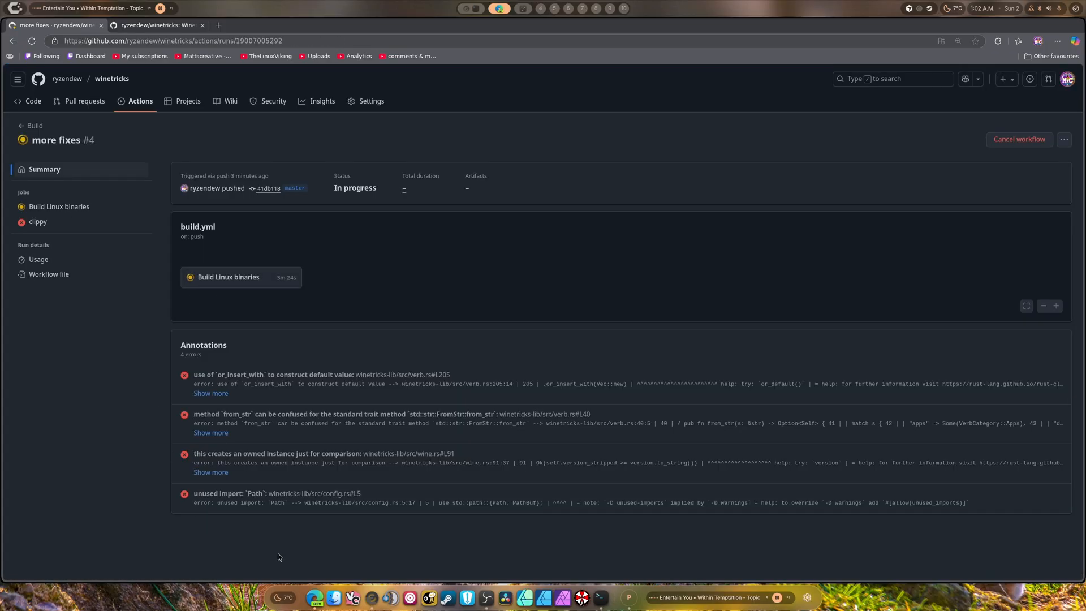
{"action": "mouse_move", "coordinate": [141, 102]}
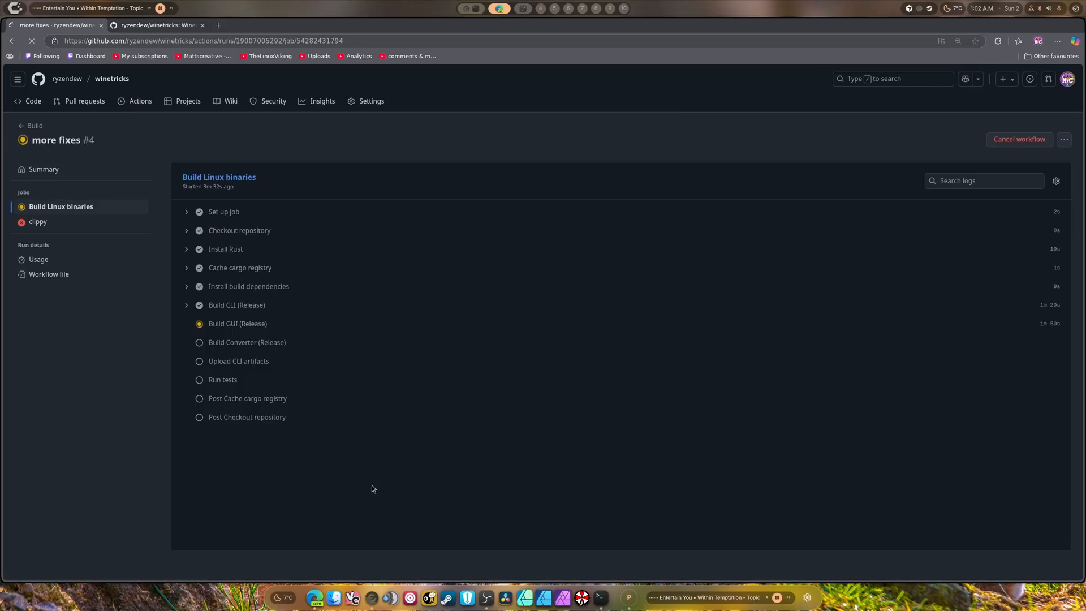
Expand the Build GUI (Release) step of the Build Linux binaries job to show its compile log
{"action": "left_click", "coordinate": [237, 324]}
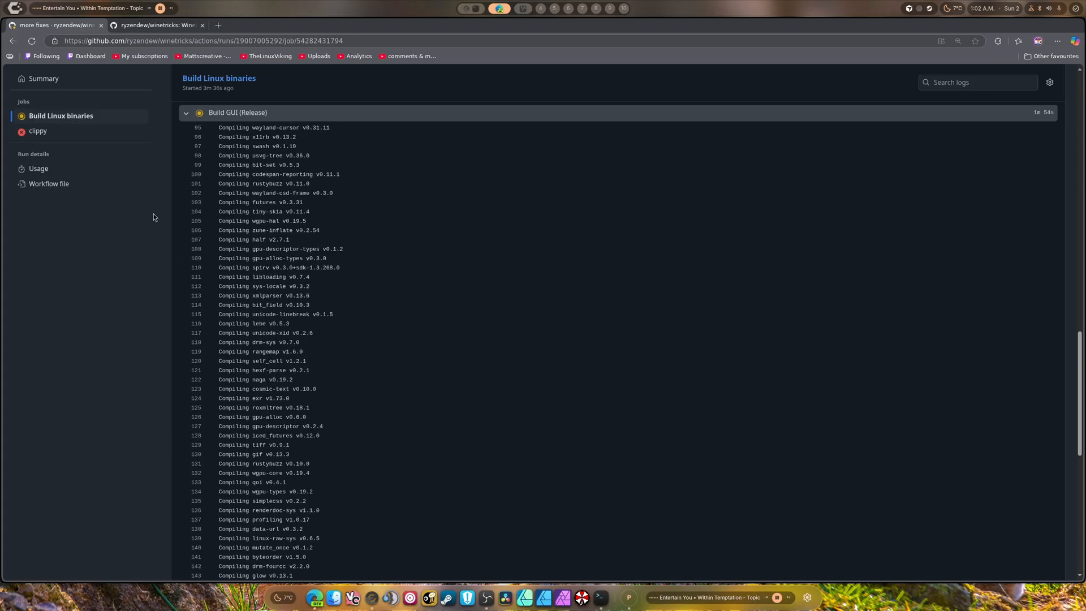
{"action": "mouse_move", "coordinate": [443, 353]}
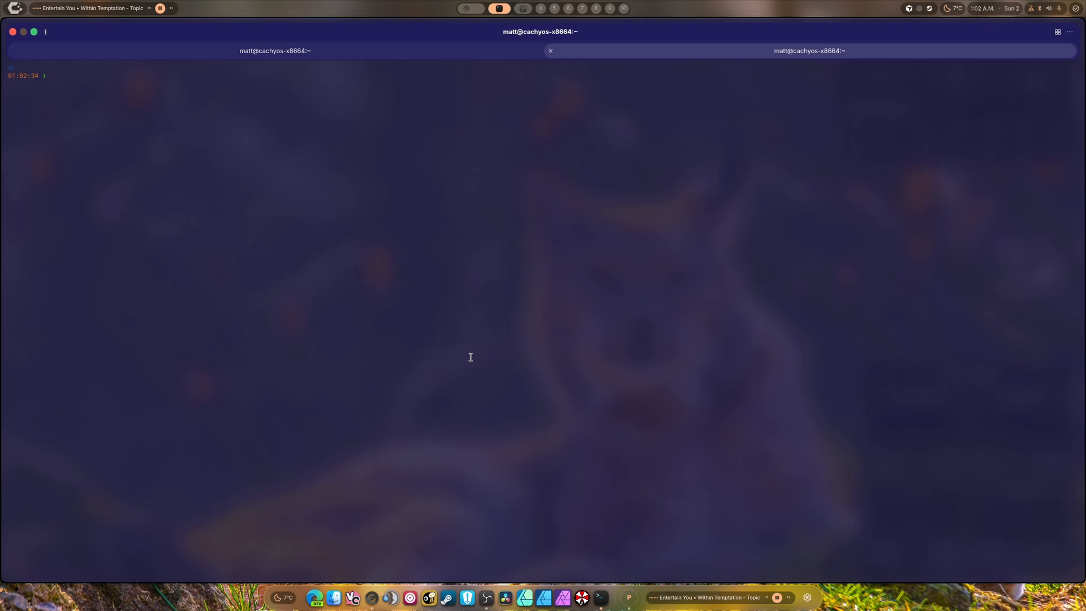
Run winetricks --help and read through its commands, options and examples, then retype the command
{"action": "type", "text": "winetri"}
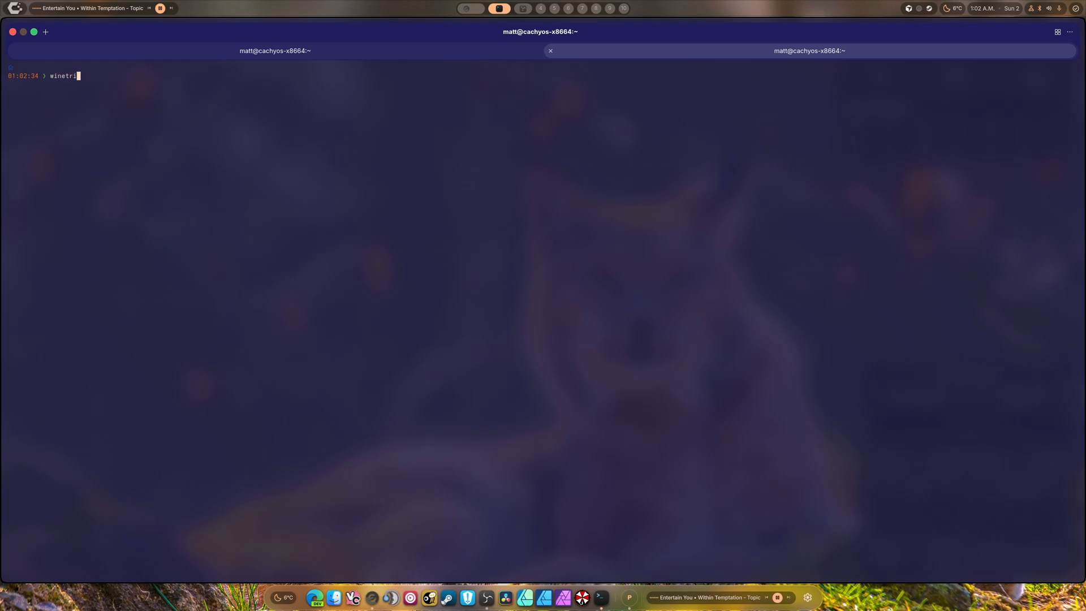
{"action": "type", "text": "cks --help"}
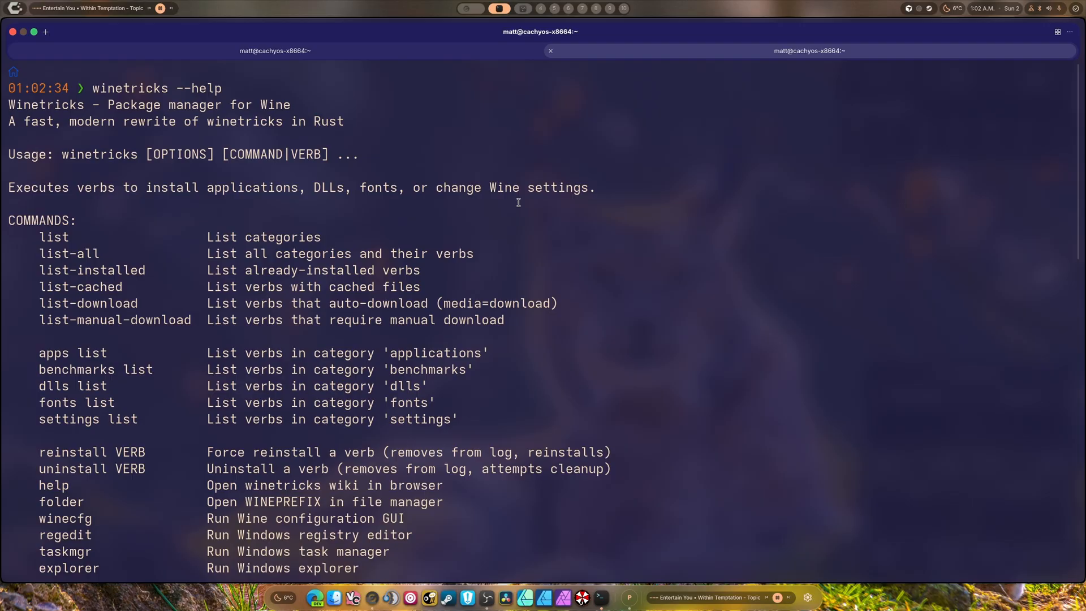
{"action": "scroll", "scroll_direction": "down", "scroll_amount": 3}
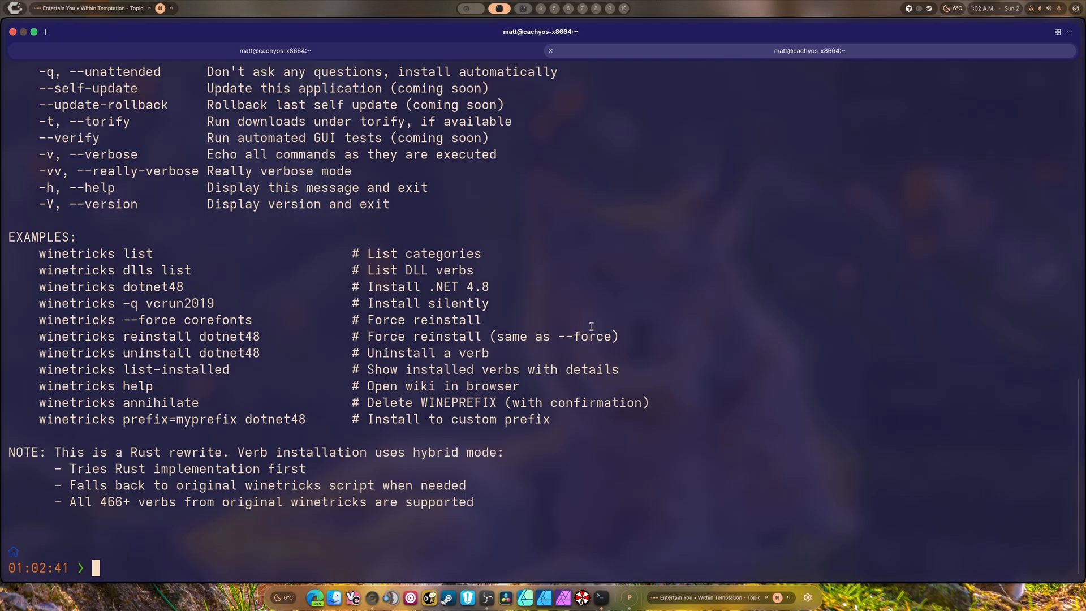
{"action": "mouse_move", "coordinate": [626, 323]}
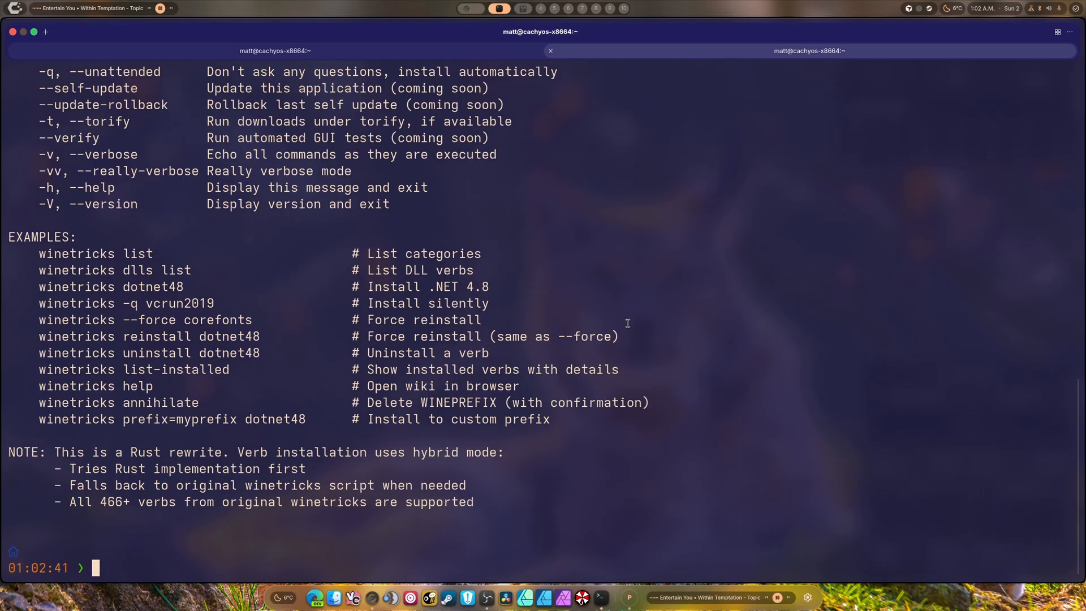
{"action": "type", "text": "winetricks --he"}
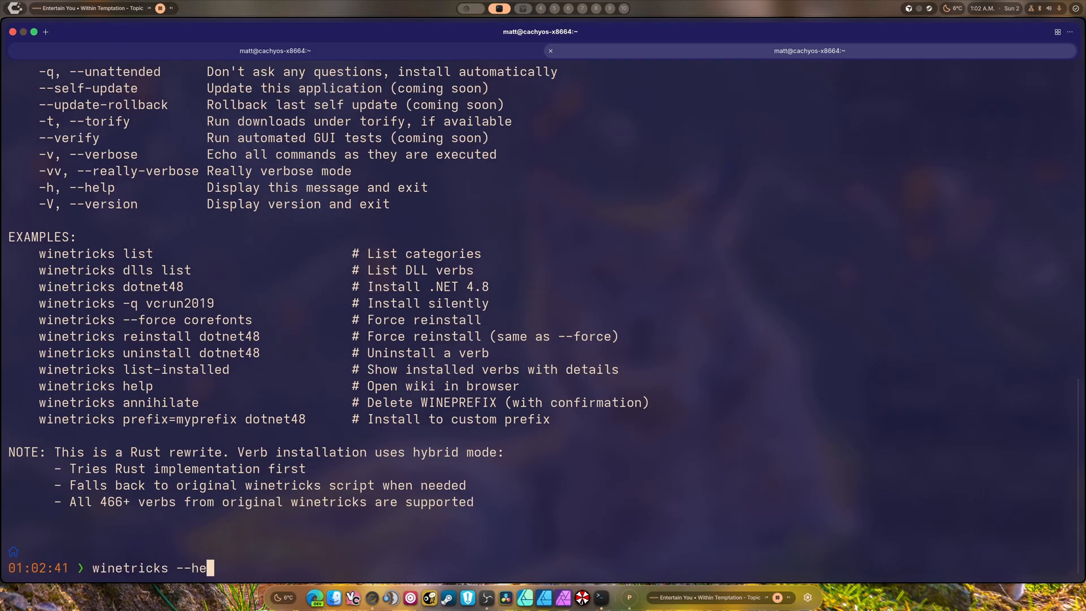
Launch the Winetricks GUI from the terminal and switch to its Preferences page
{"action": "key", "text": "Return"}
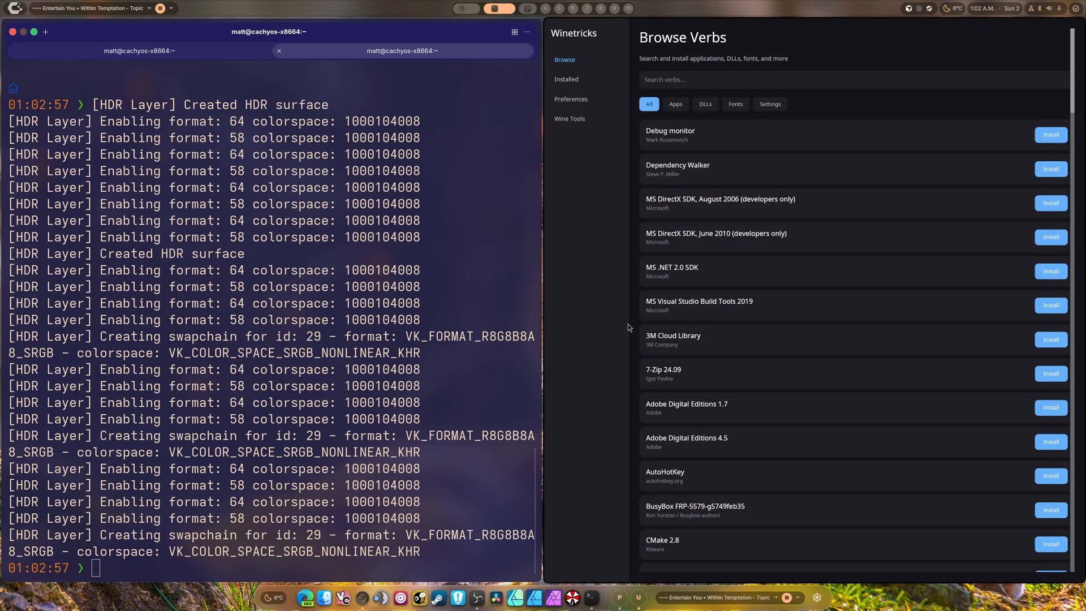
{"action": "mouse_move", "coordinate": [616, 342]}
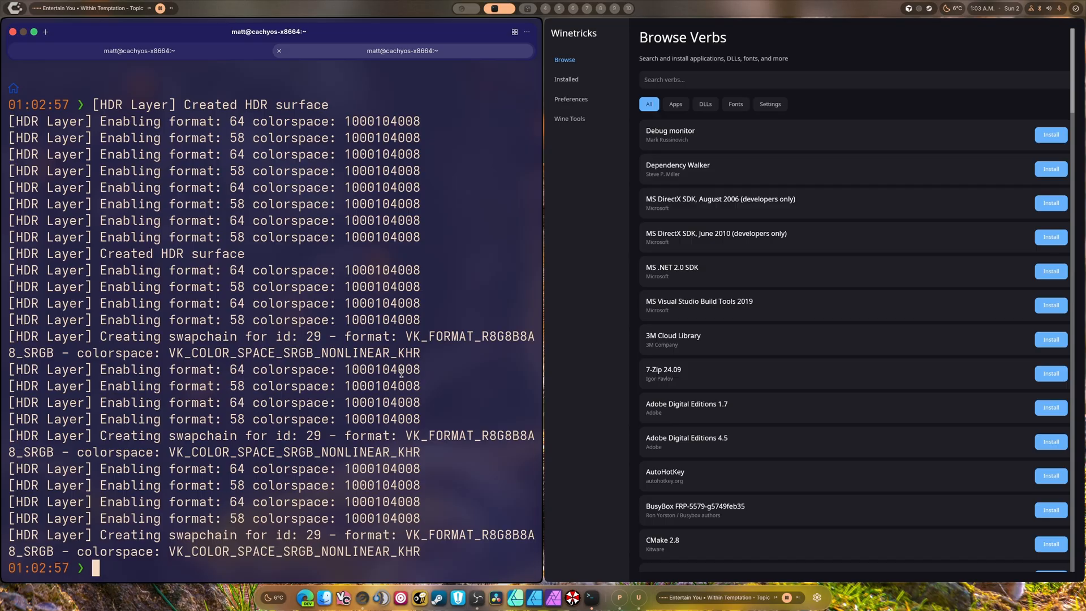
{"action": "mouse_move", "coordinate": [581, 303]}
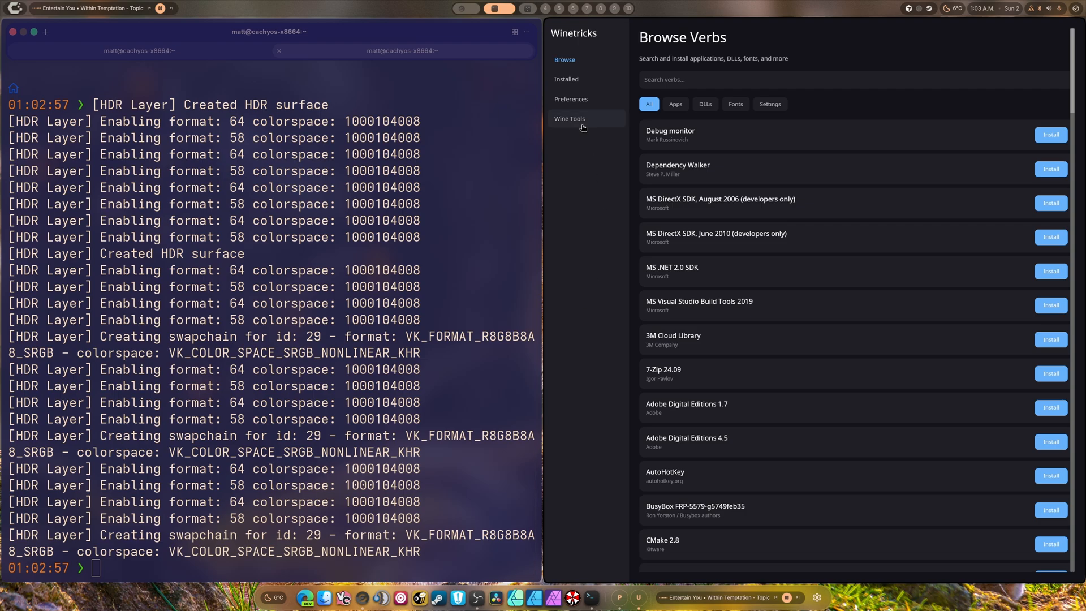
{"action": "left_click", "coordinate": [571, 98]}
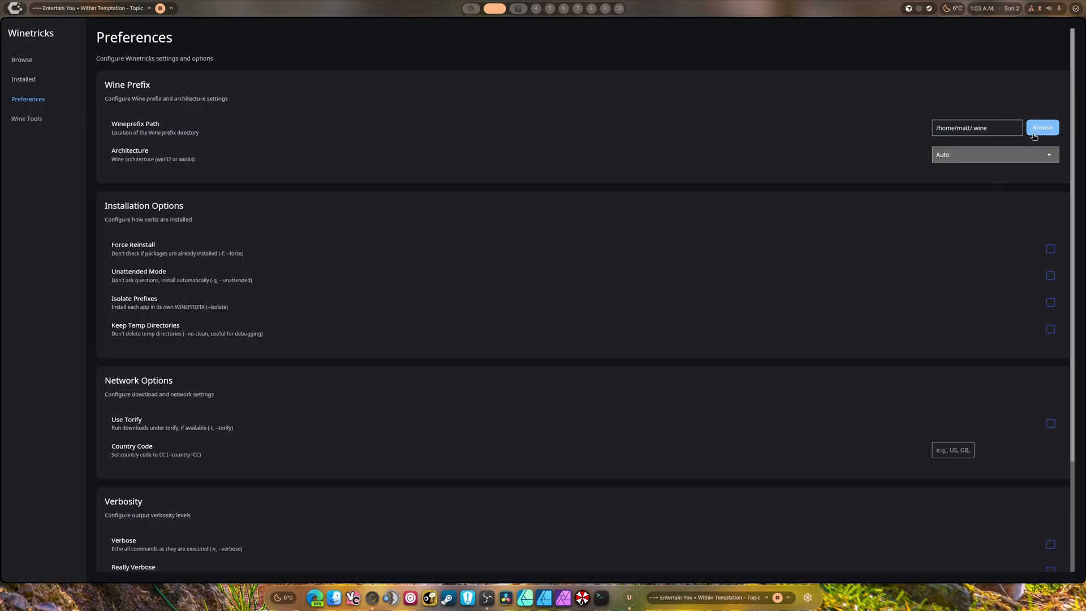
Set the Wineprefix Path to /home/matt/.AffinityLinux via the directory picker
{"action": "left_click", "coordinate": [1043, 127]}
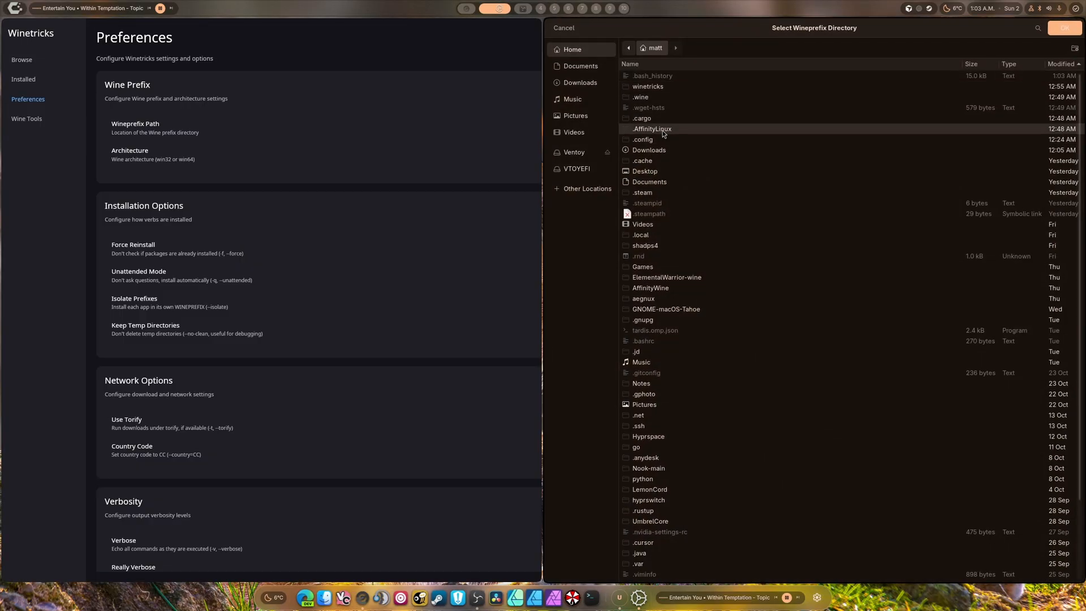
{"action": "left_click", "coordinate": [1065, 27]}
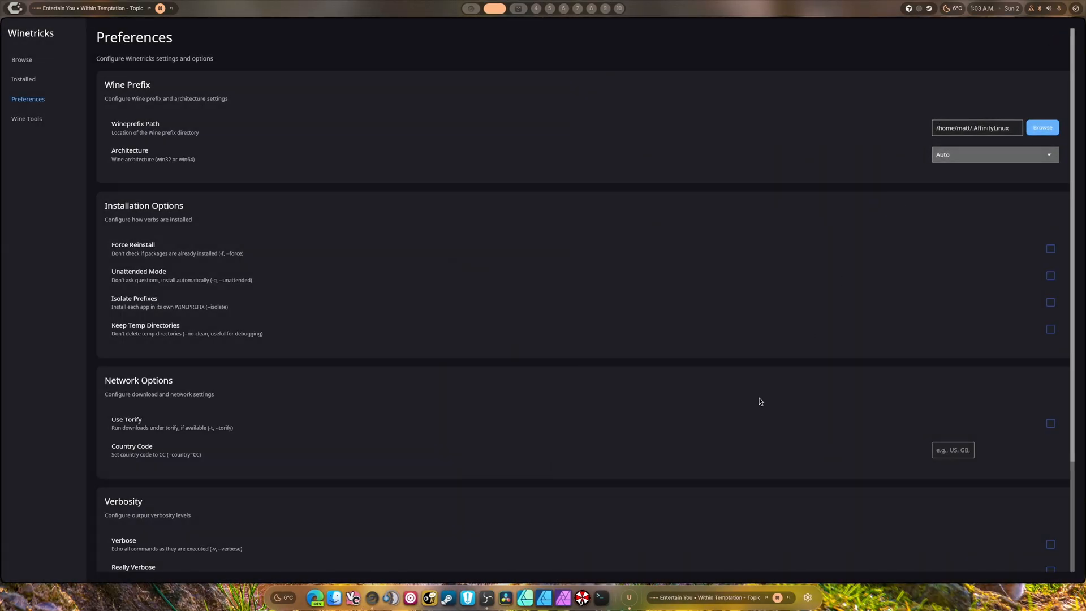
{"action": "mouse_move", "coordinate": [678, 230]}
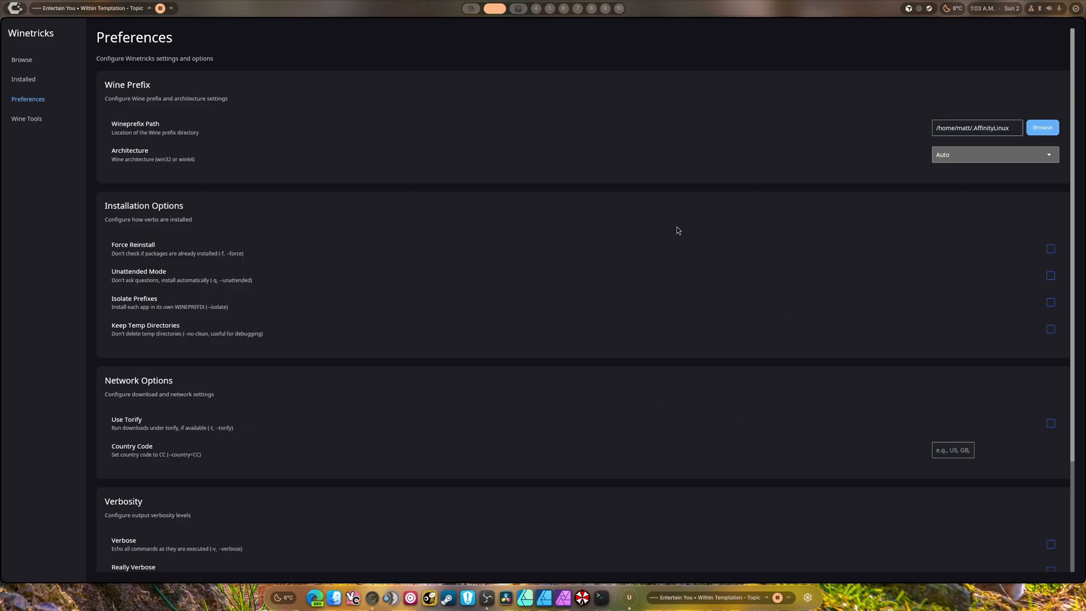
{"action": "mouse_move", "coordinate": [35, 78]}
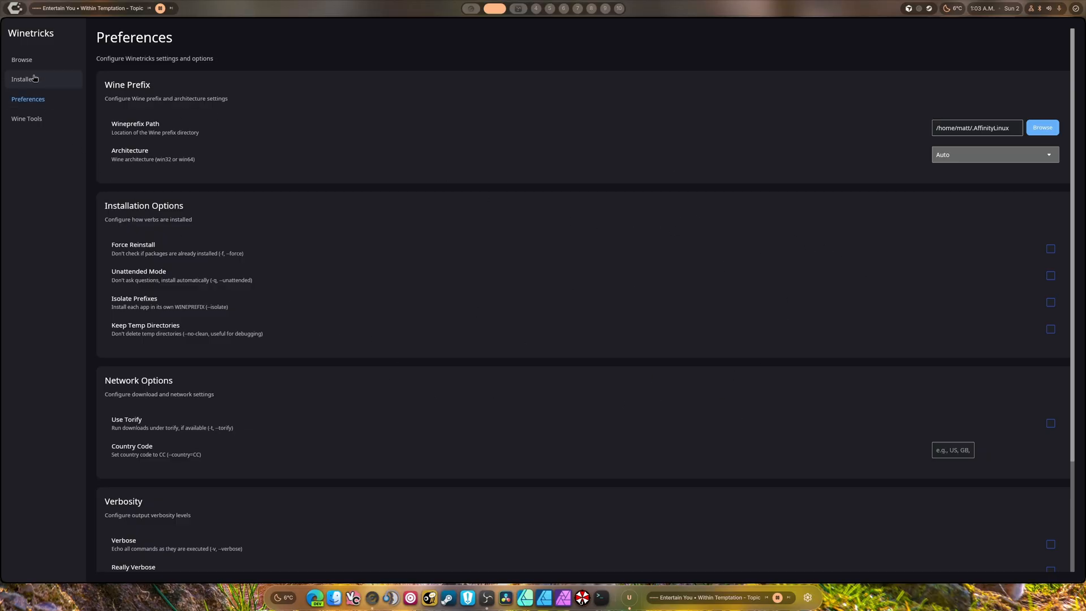
View the installed verbs list, then show the Wine Tools utilities page
{"action": "left_click", "coordinate": [22, 79]}
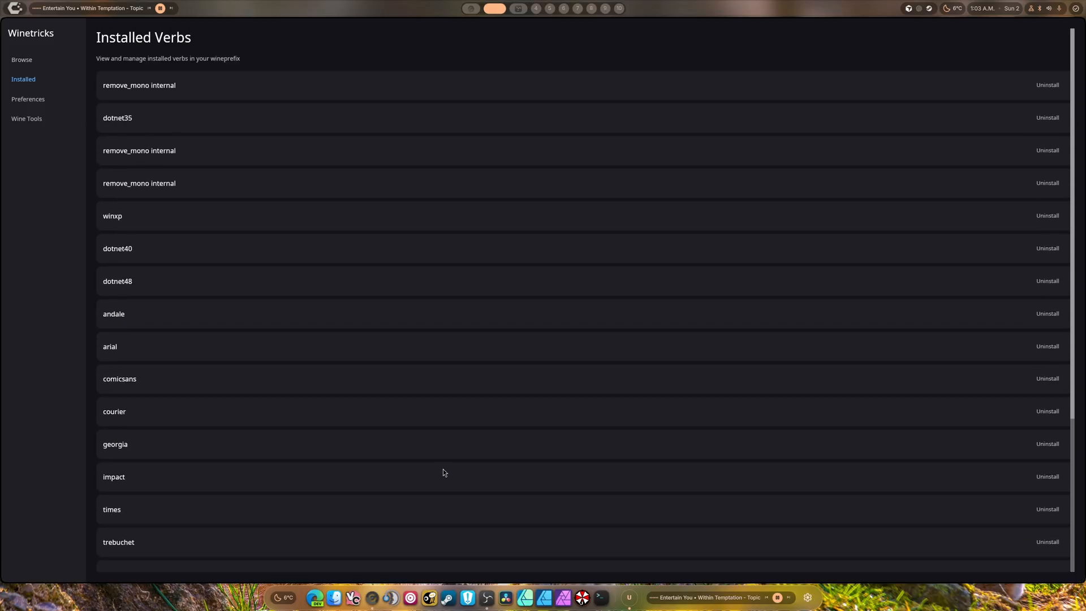
{"action": "left_click", "coordinate": [28, 119]}
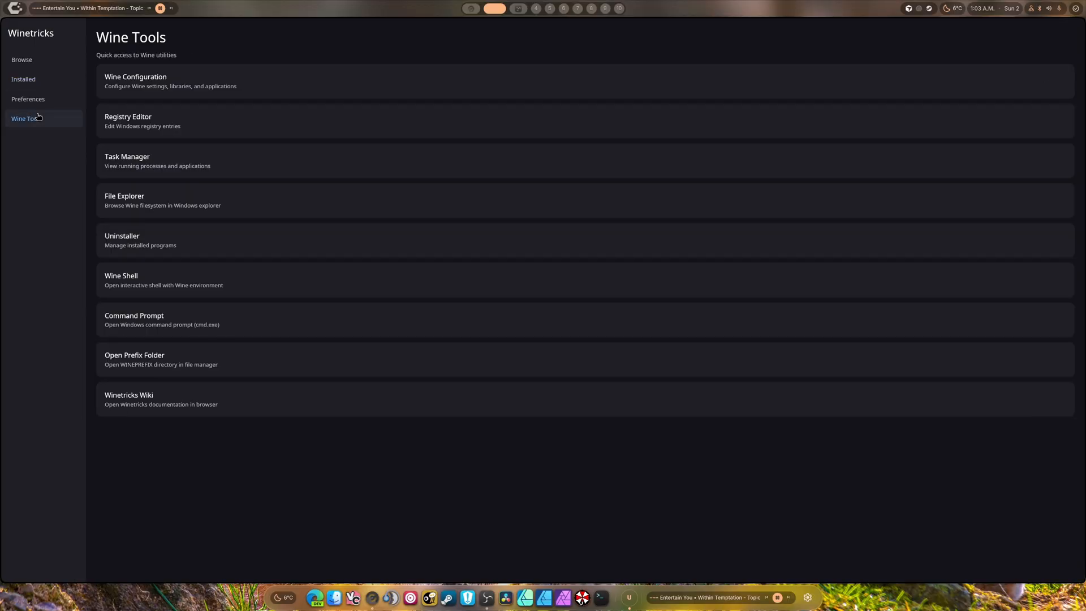
{"action": "mouse_move", "coordinate": [160, 240]}
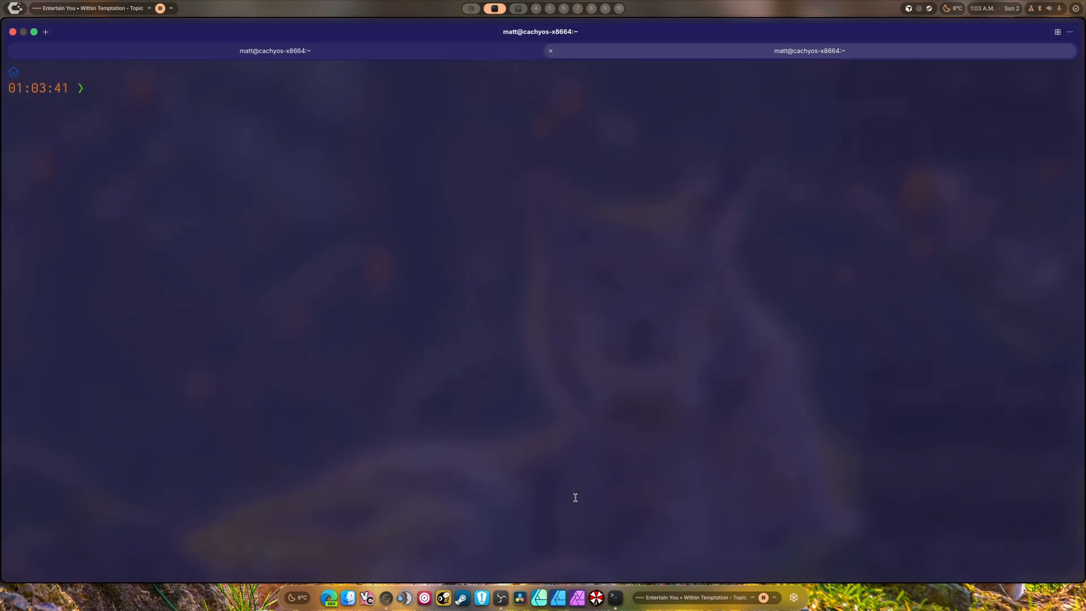
Run winetricks-gui to relaunch the Winetricks GUI on its Wine Tools page
{"action": "type", "text": "wine"}
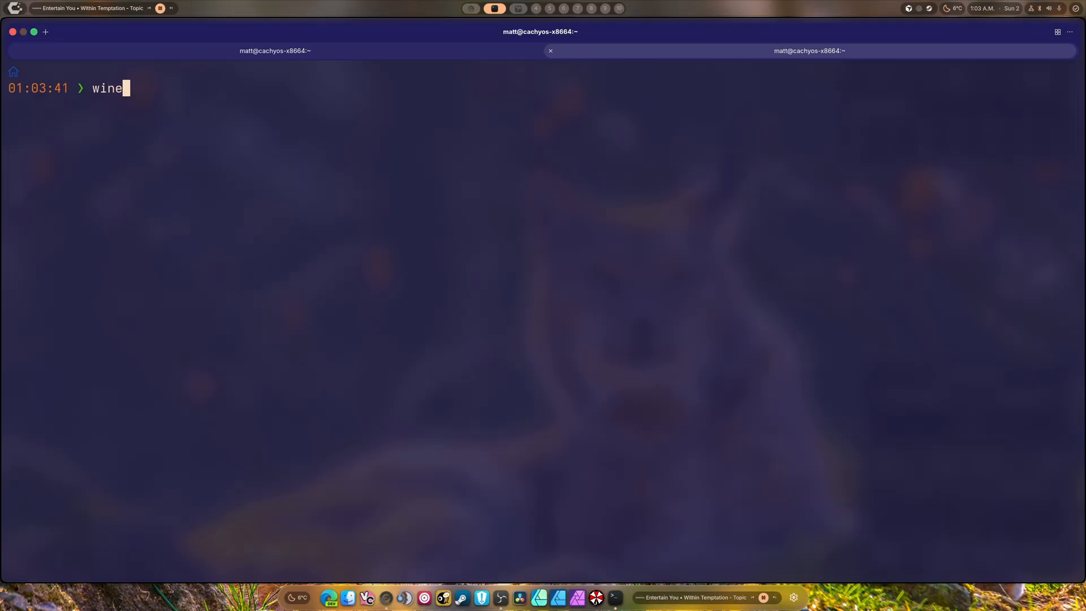
{"action": "type", "text": "tricks"}
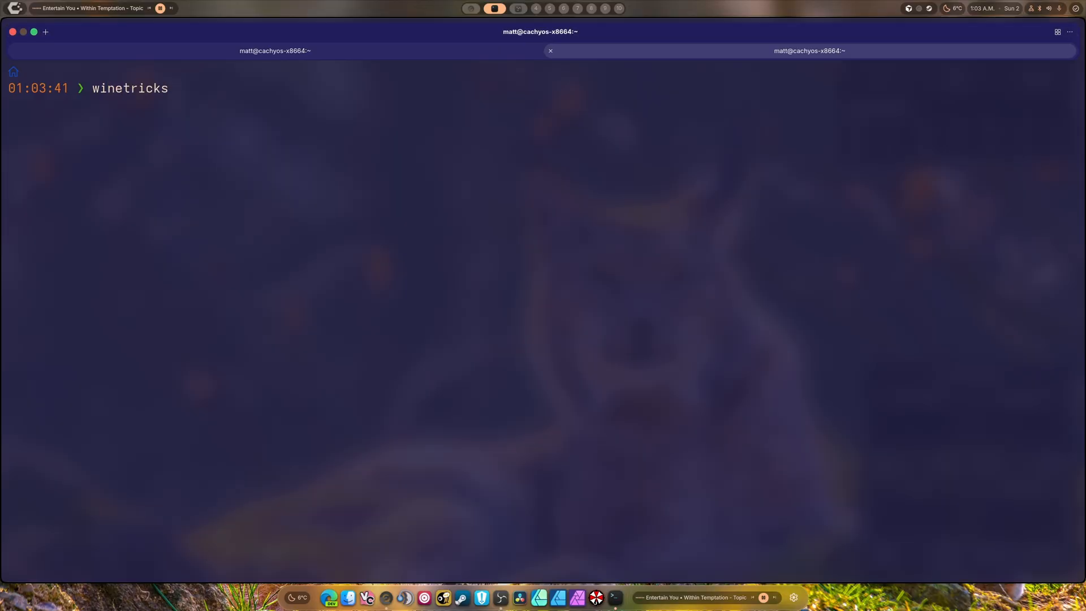
{"action": "type", "text": "-gui"}
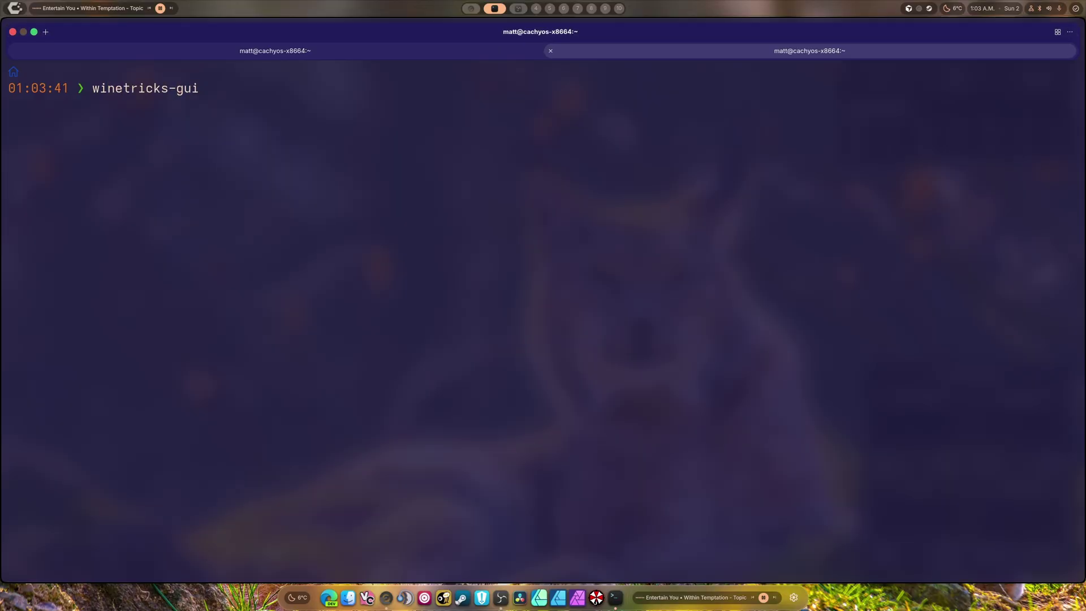
{"action": "key", "text": "Return"}
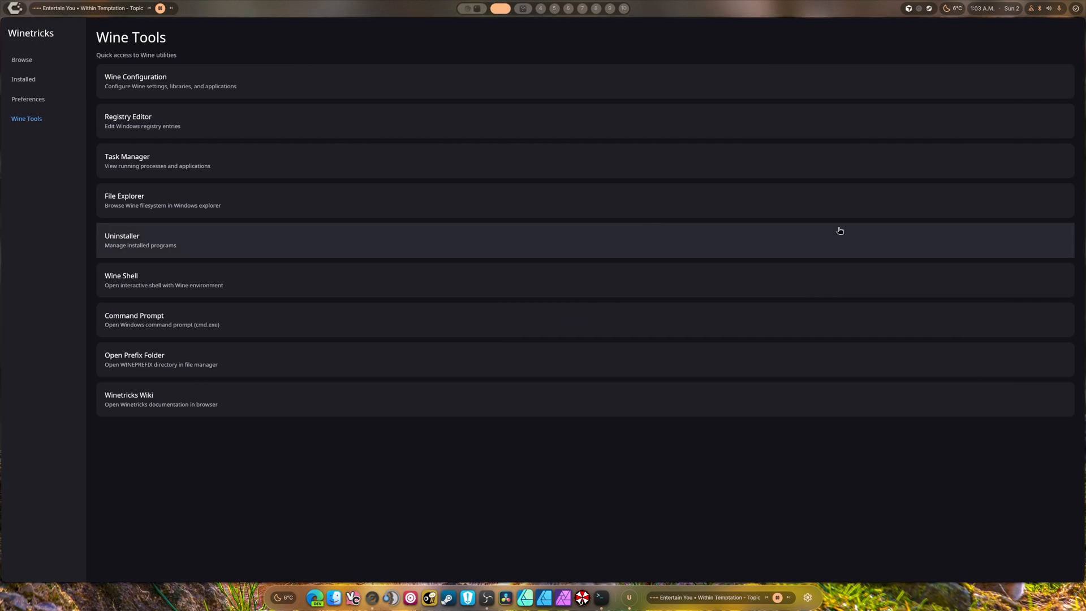
{"action": "left_click", "coordinate": [22, 80]}
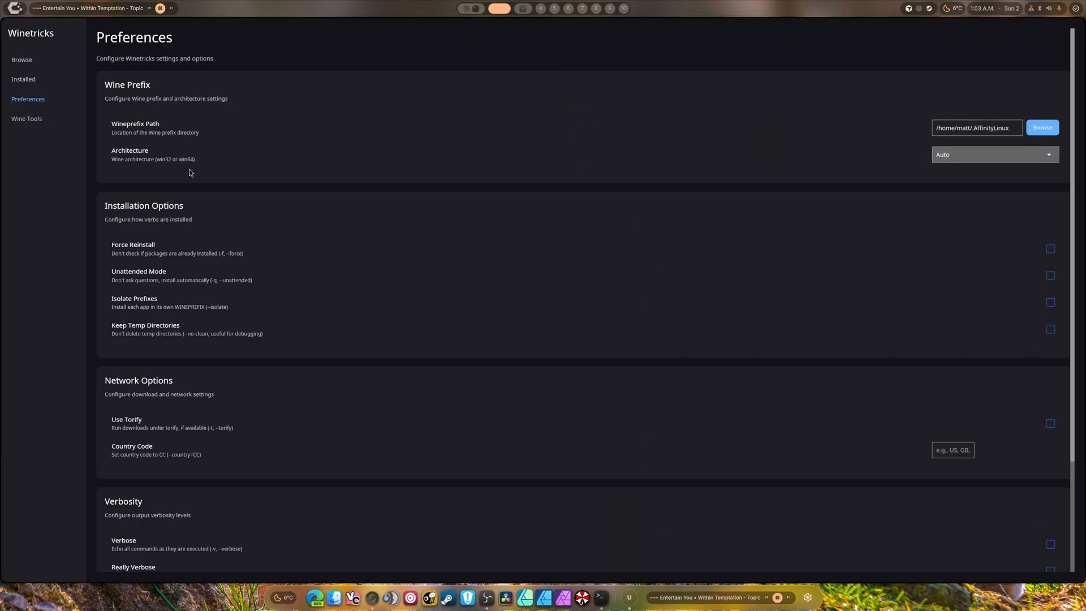
{"action": "left_click", "coordinate": [26, 118]}
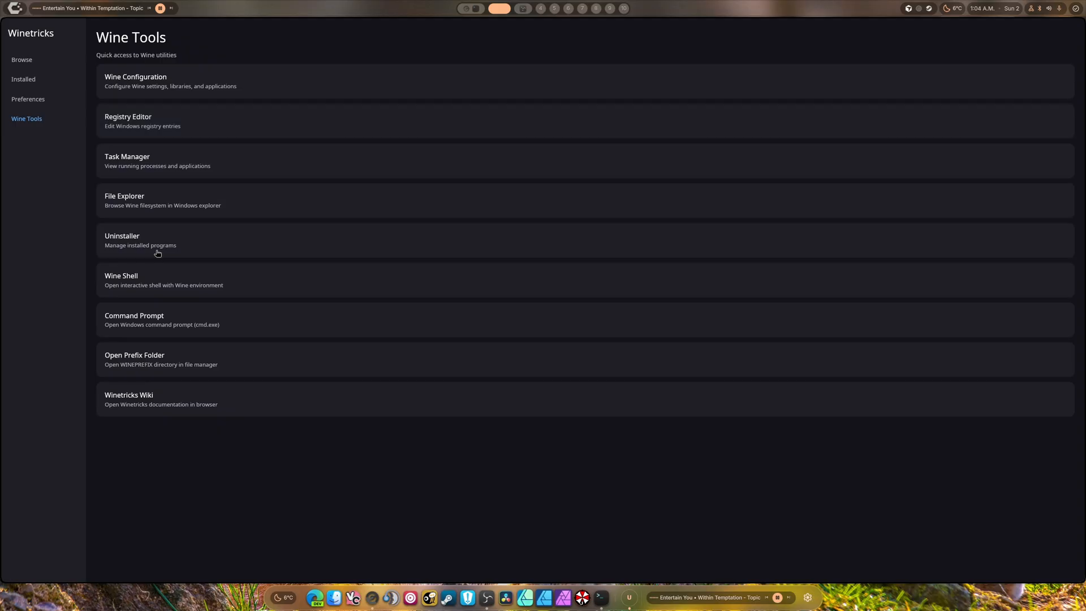
{"action": "left_click", "coordinate": [123, 240]}
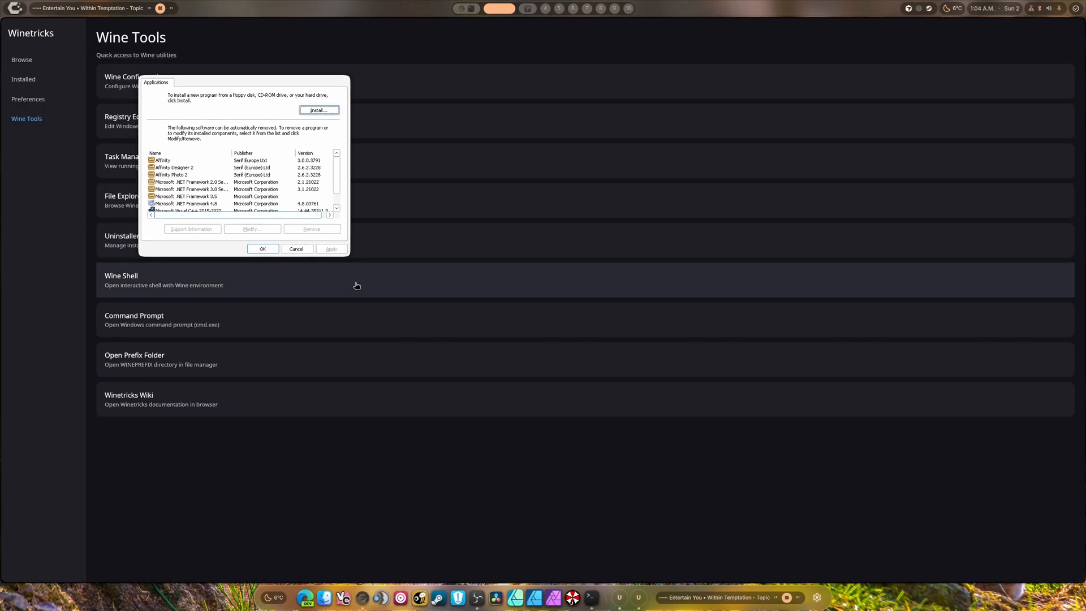
{"action": "mouse_move", "coordinate": [347, 260]}
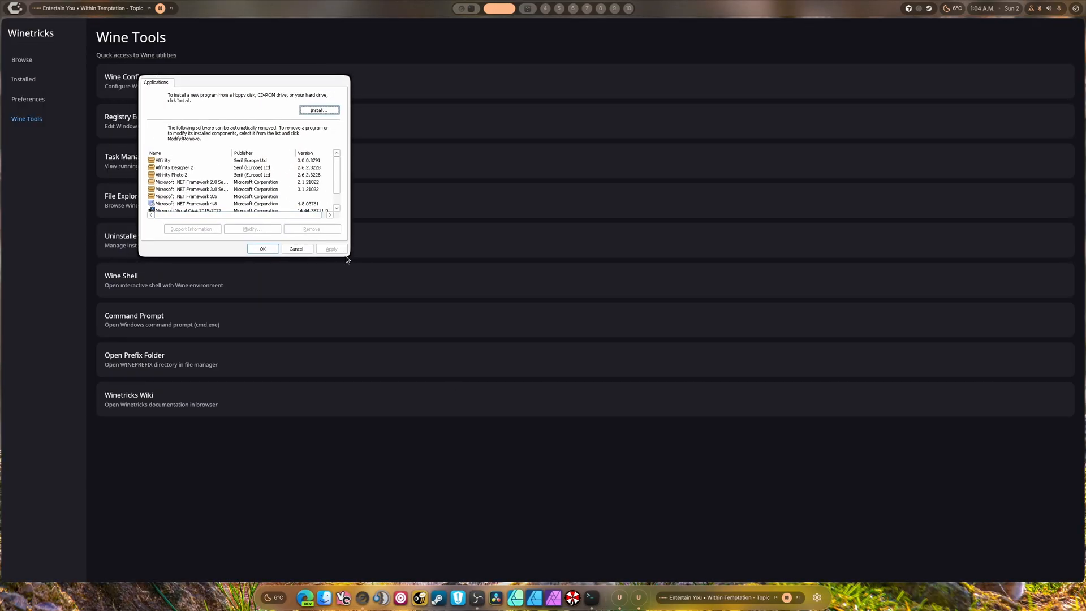
{"action": "mouse_move", "coordinate": [346, 256]}
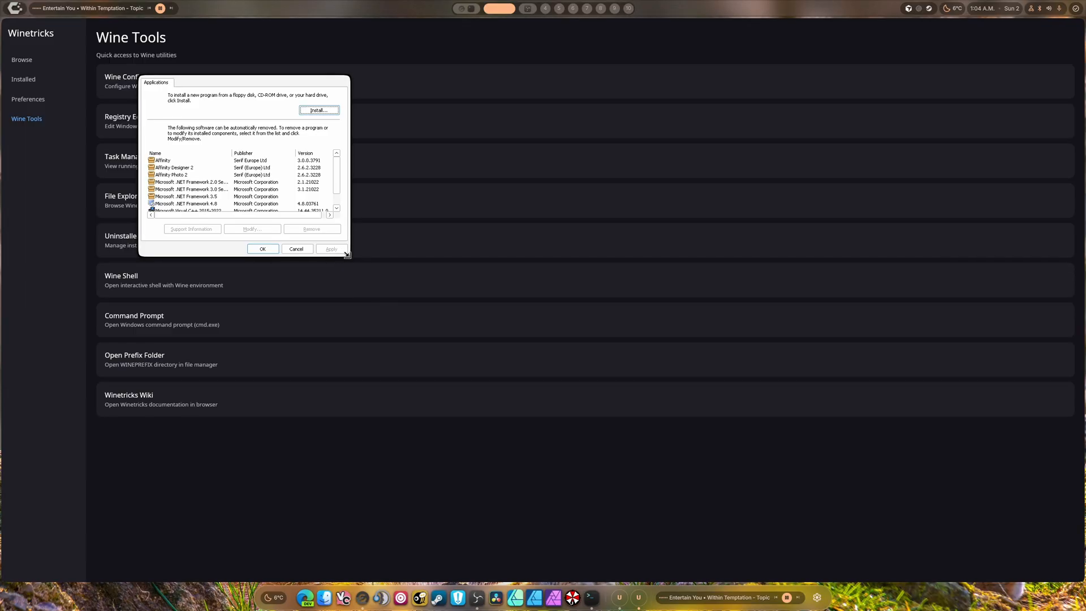
{"action": "scroll", "scroll_direction": "down", "scroll_amount": 3}
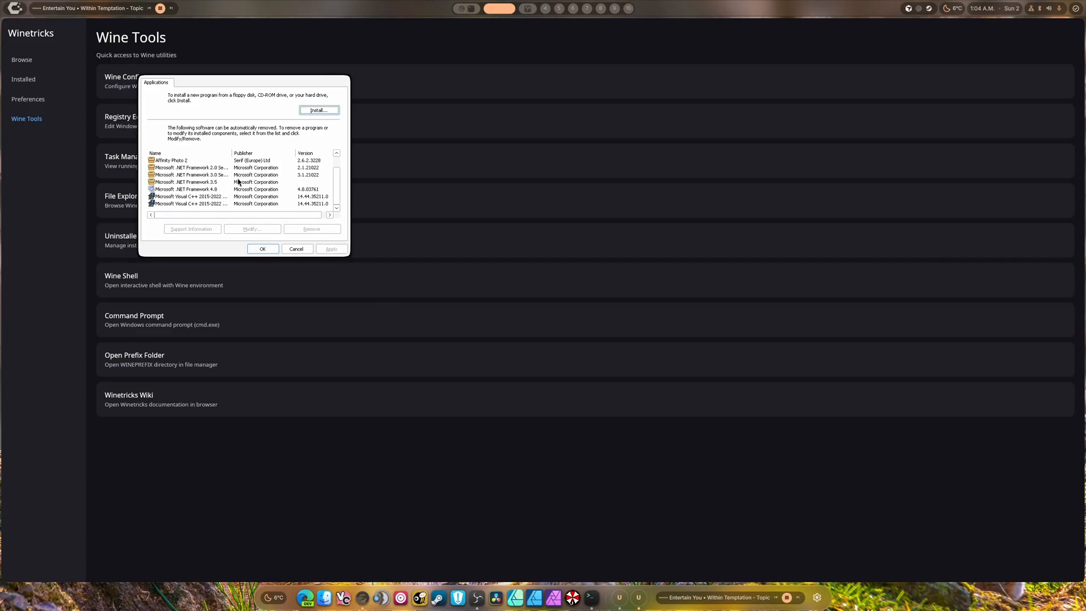
{"action": "left_click", "coordinate": [176, 168]}
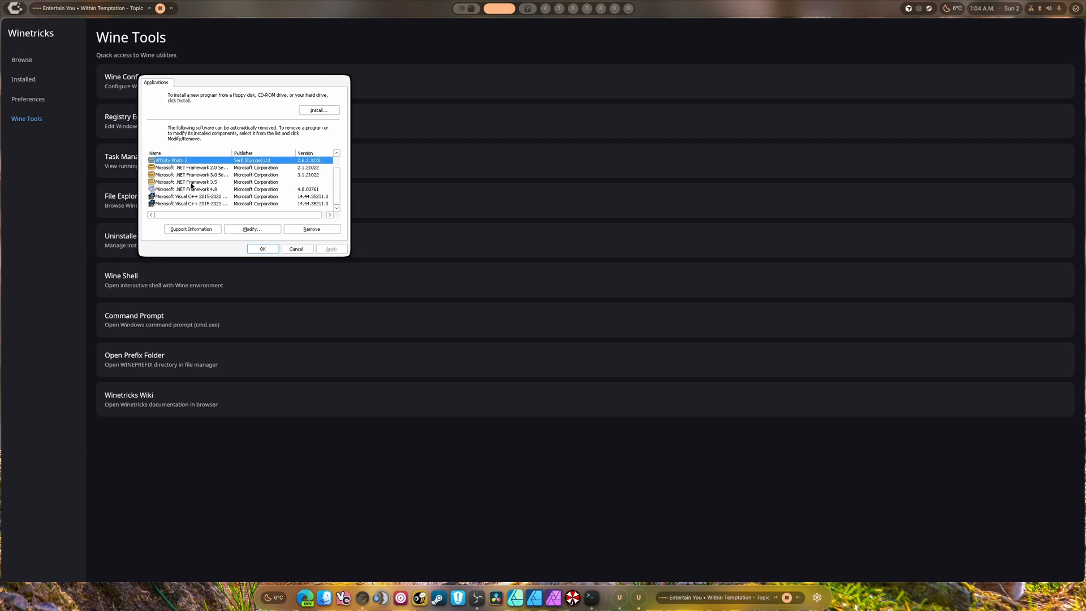
{"action": "left_click", "coordinate": [201, 197]}
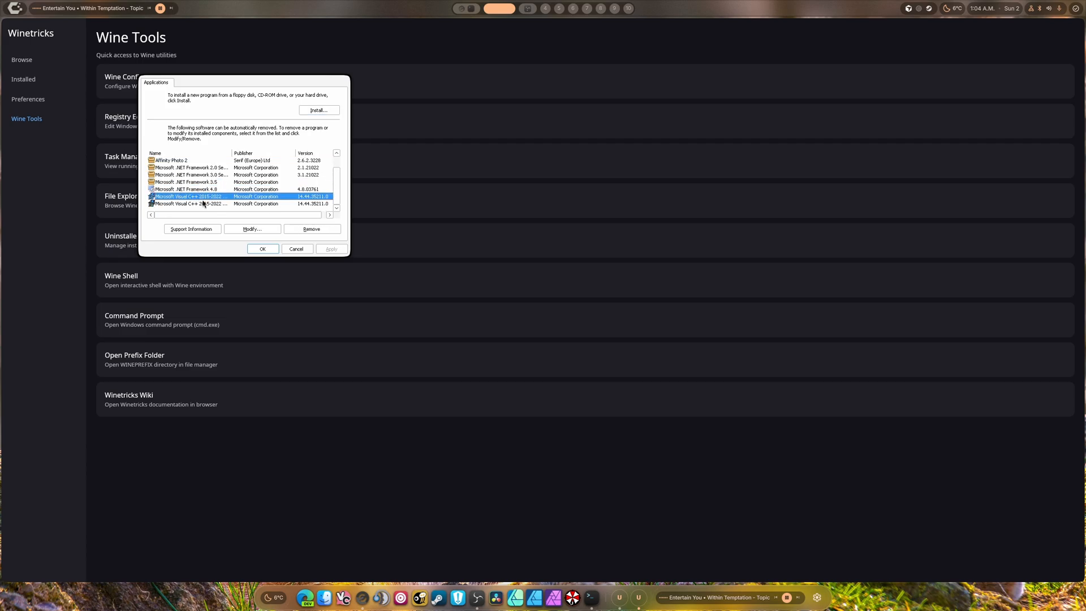
{"action": "left_click", "coordinate": [296, 249]}
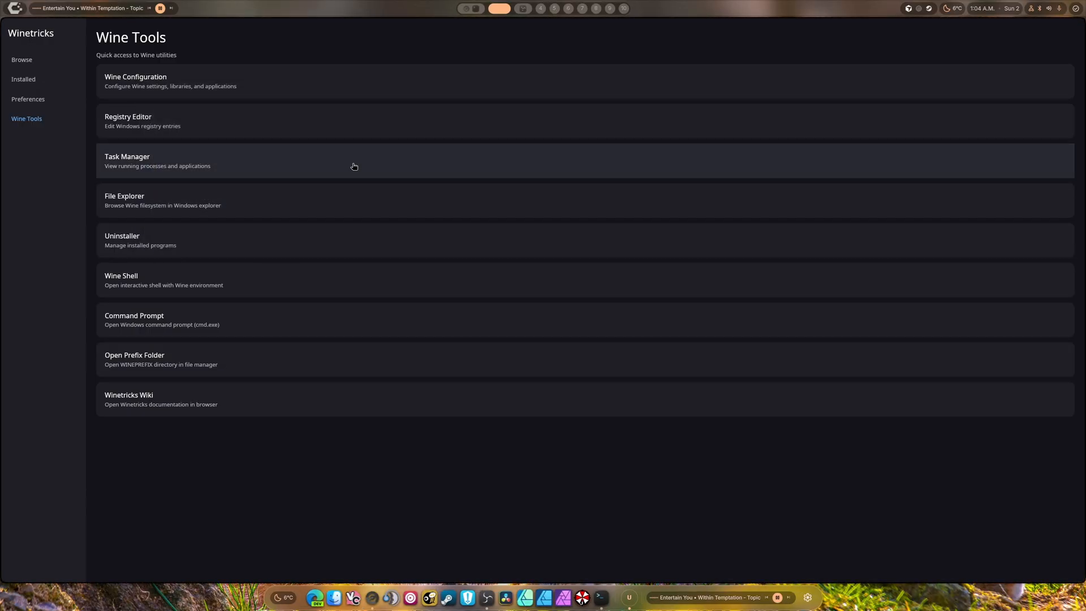
{"action": "left_click", "coordinate": [135, 77]}
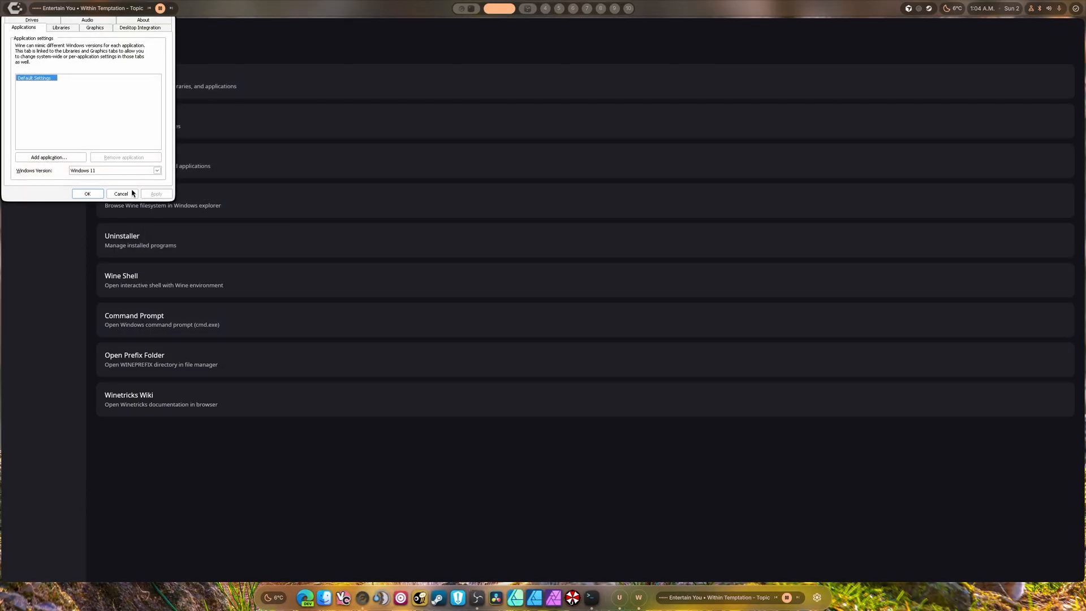
{"action": "left_click", "coordinate": [121, 193]}
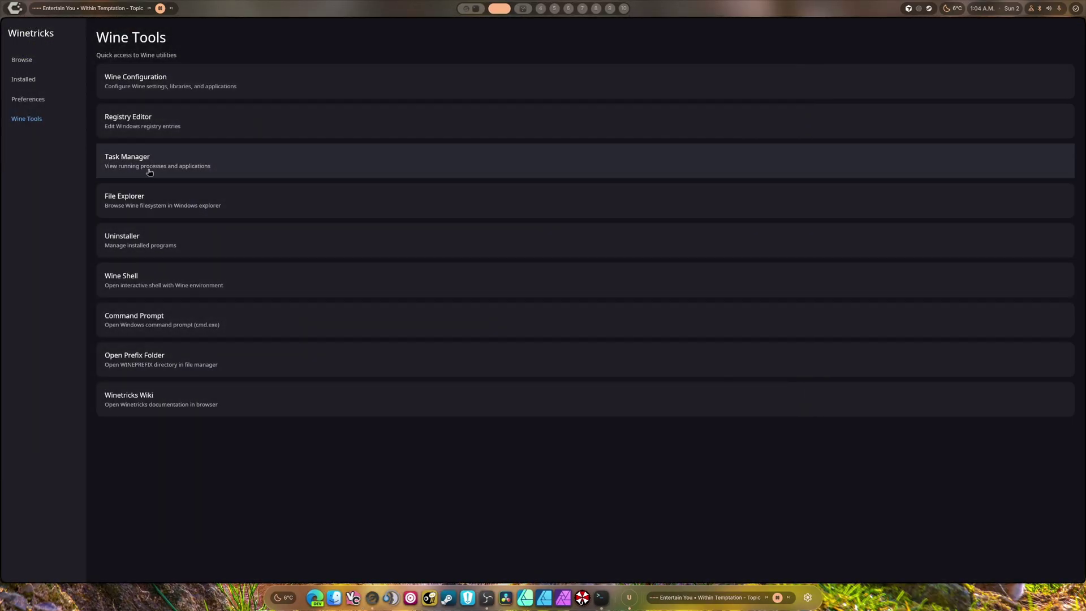
{"action": "mouse_move", "coordinate": [179, 360]}
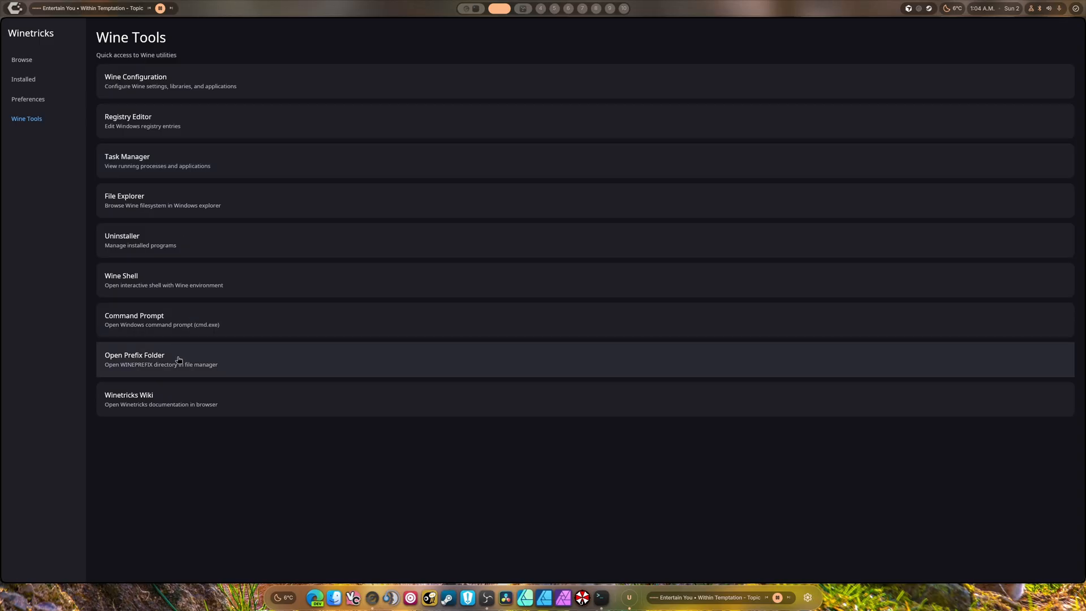
{"action": "left_click", "coordinate": [129, 398]}
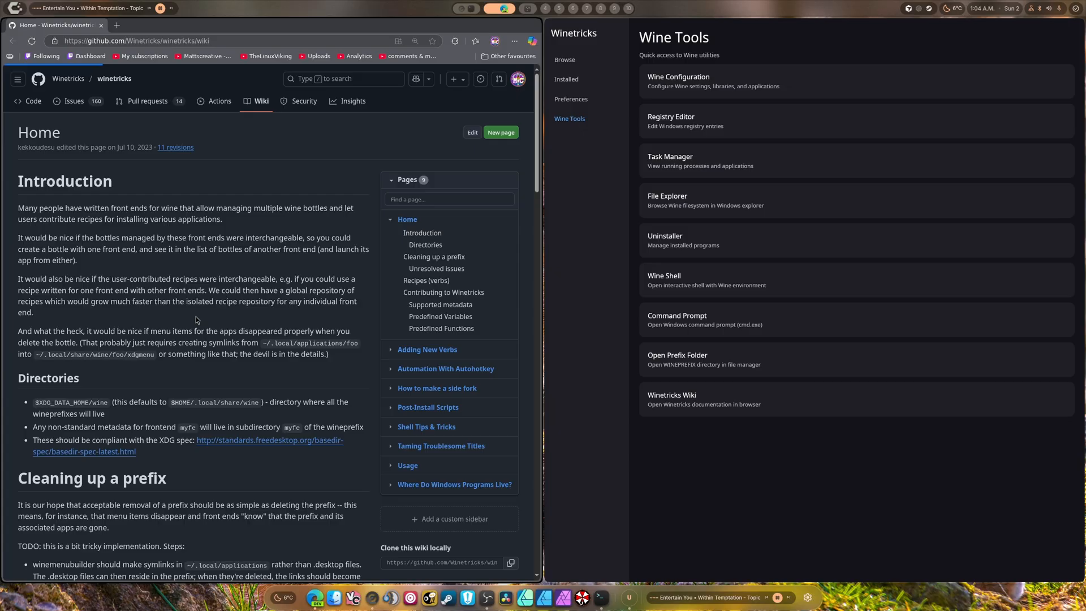
{"action": "left_click", "coordinate": [74, 101]}
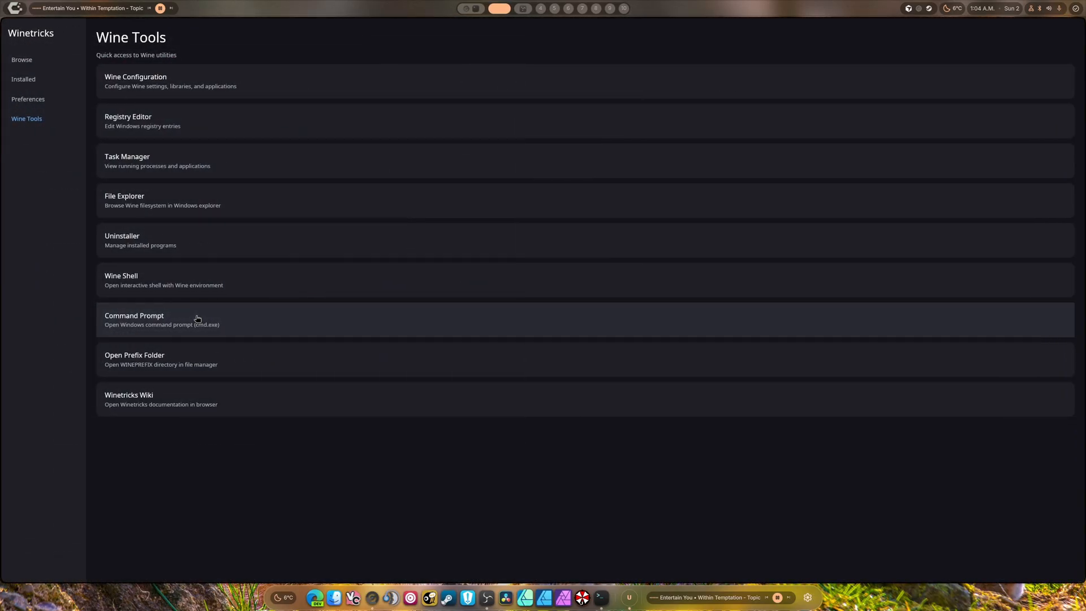
Search Browse Verbs for 'do' (.NET), then filter by Apps, Fonts and Settings categories
{"action": "left_click", "coordinate": [20, 59]}
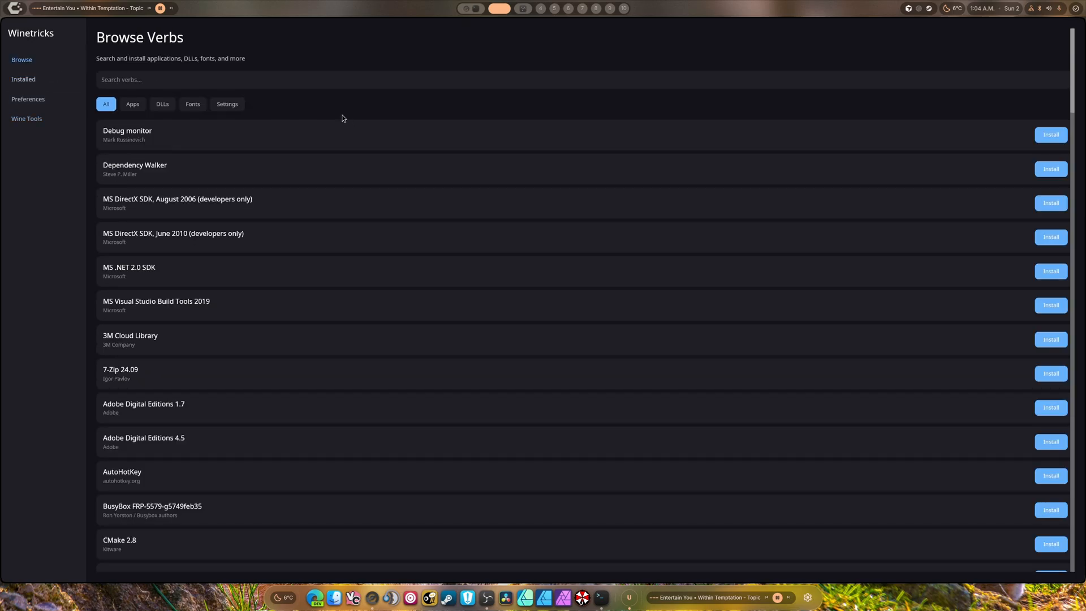
{"action": "type", "text": "dot"}
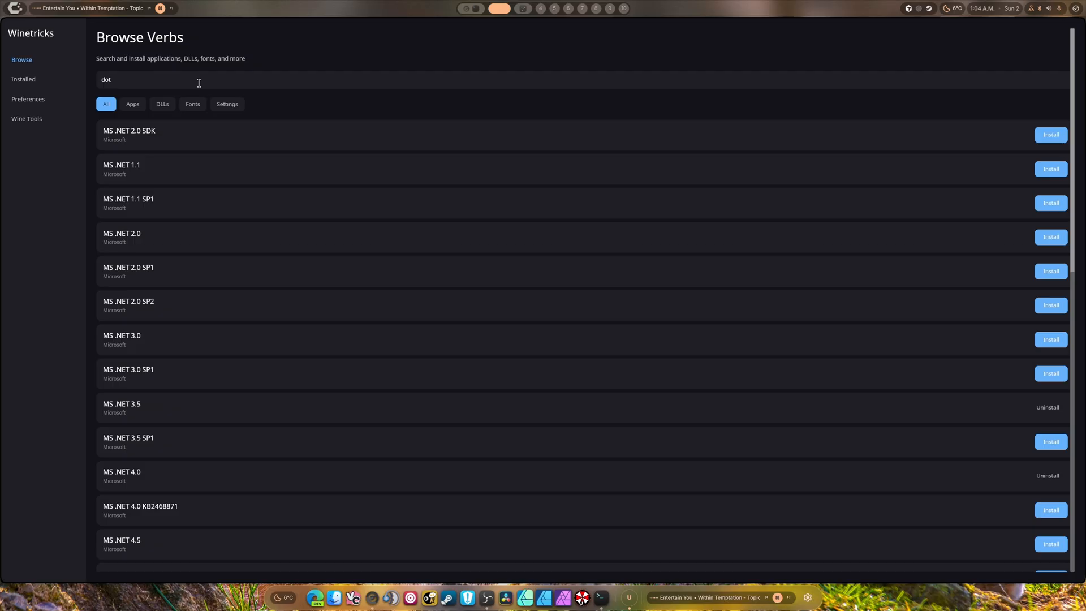
{"action": "left_click", "coordinate": [133, 104]}
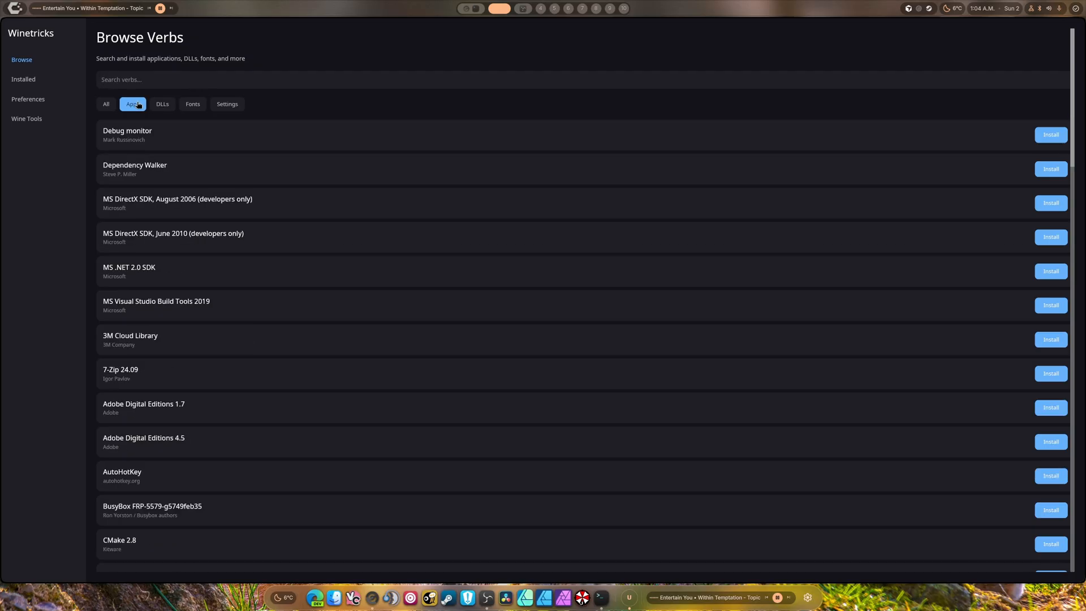
{"action": "left_click", "coordinate": [192, 104]}
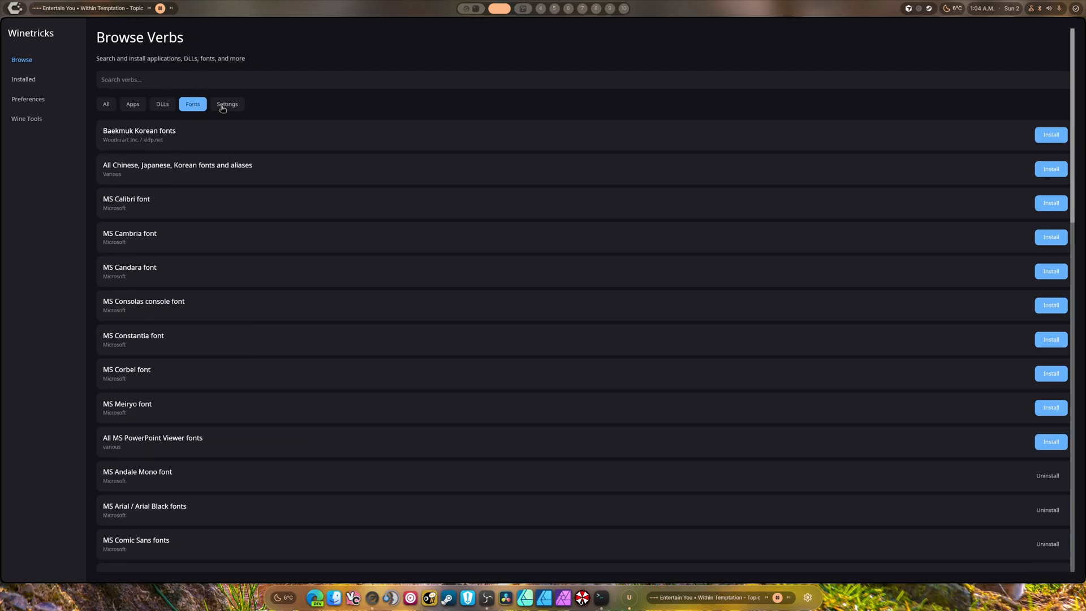
{"action": "left_click", "coordinate": [227, 104]}
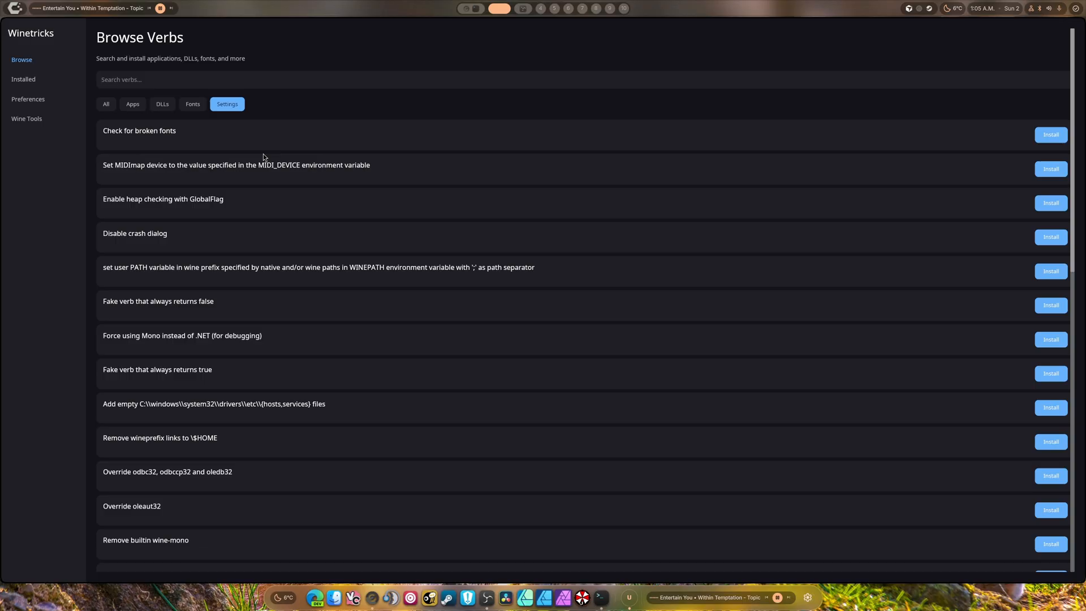
{"action": "mouse_move", "coordinate": [266, 155]}
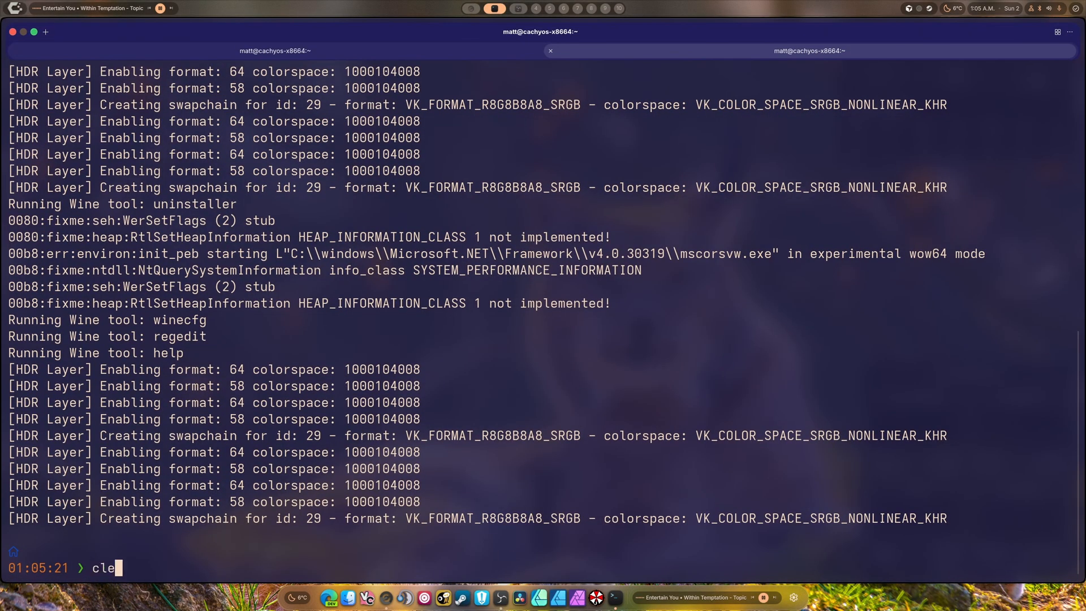
Clear the terminal and run winetricks -q dotnet48, which reports it is already installed
{"action": "key", "text": "Enter"}
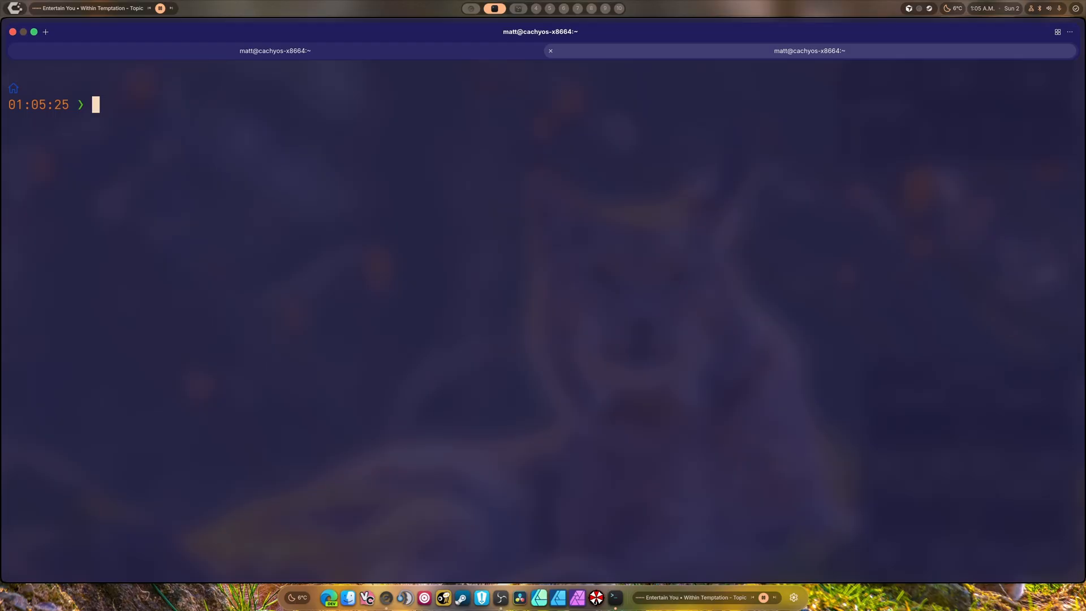
{"action": "type", "text": "winetricks"}
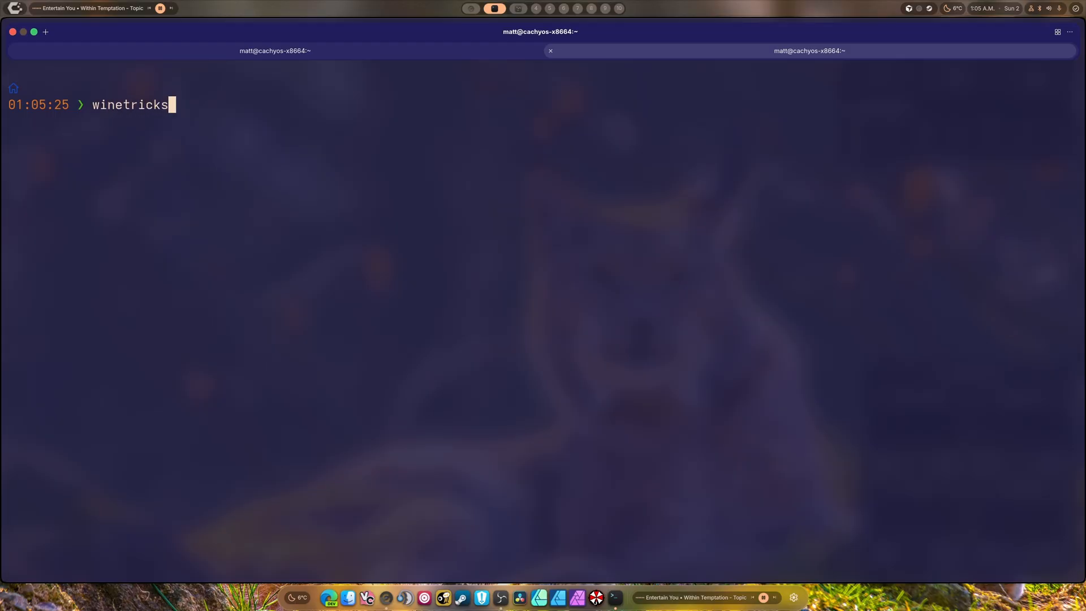
{"action": "type", "text": "-q dotbo"}
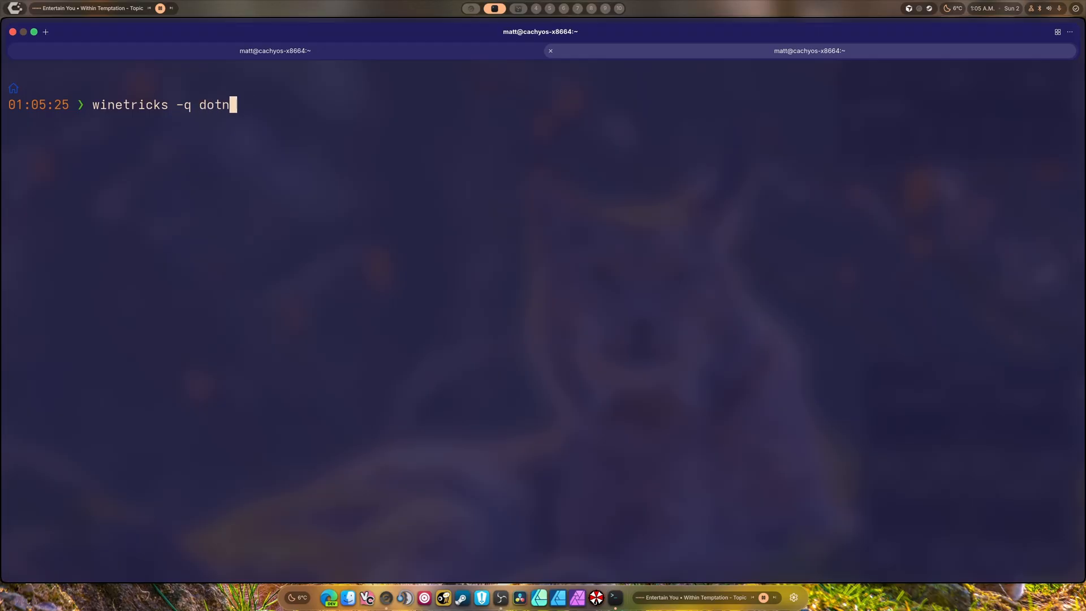
{"action": "type", "text": "et48"}
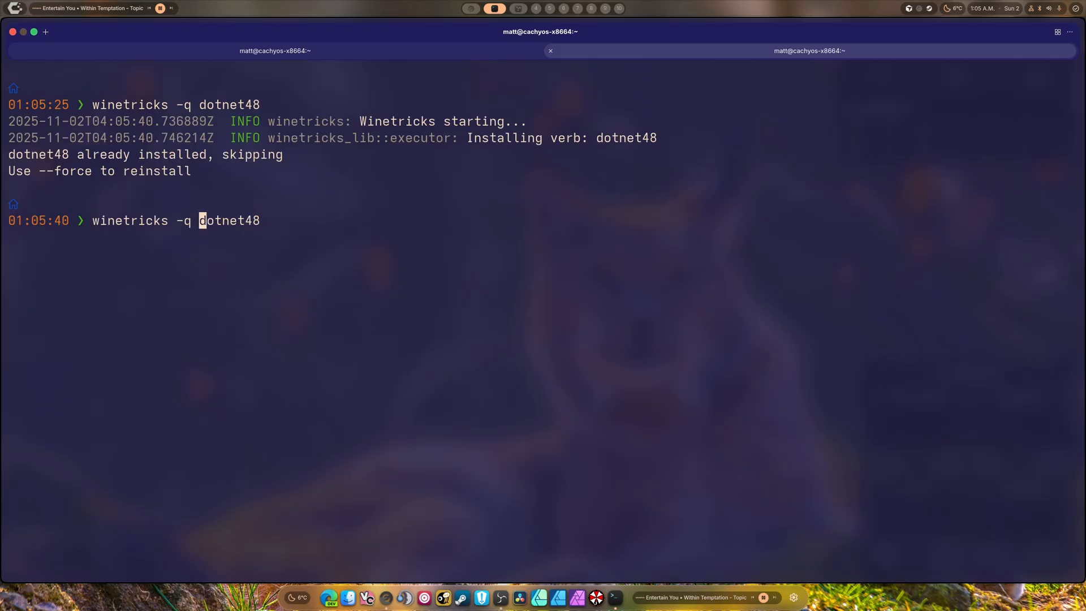
Rerun as winetricks -q --force dotnet48 to reinstall it successfully in about 22 seconds
{"action": "type", "text": "--force"}
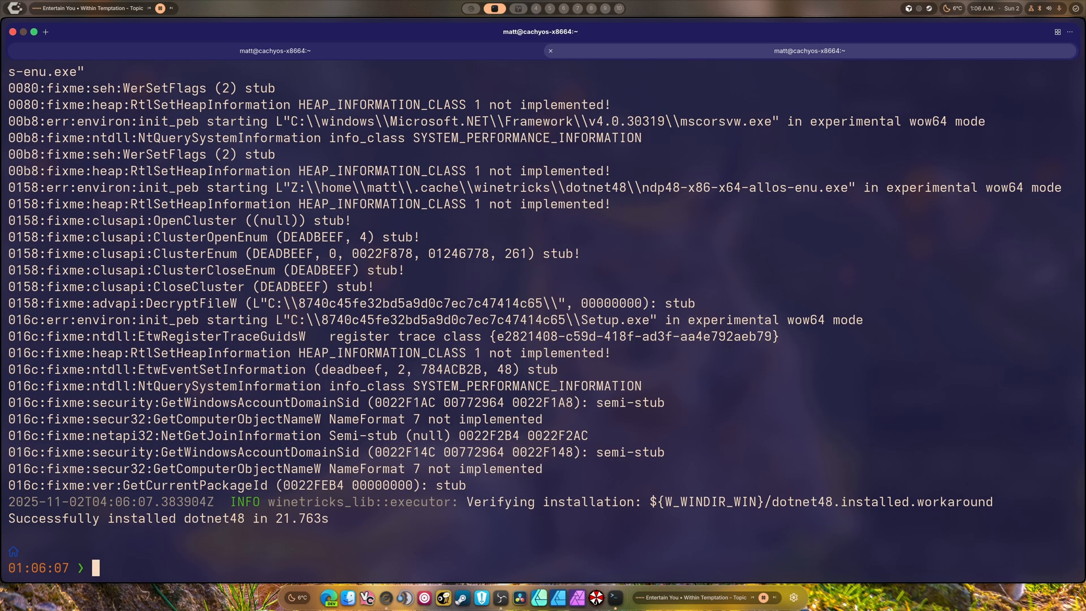
Run winetricks -q --force dotnet35 twice; both attempts fail with installer exit code 236
{"action": "type", "text": "winetricks -q --force dotnet"}
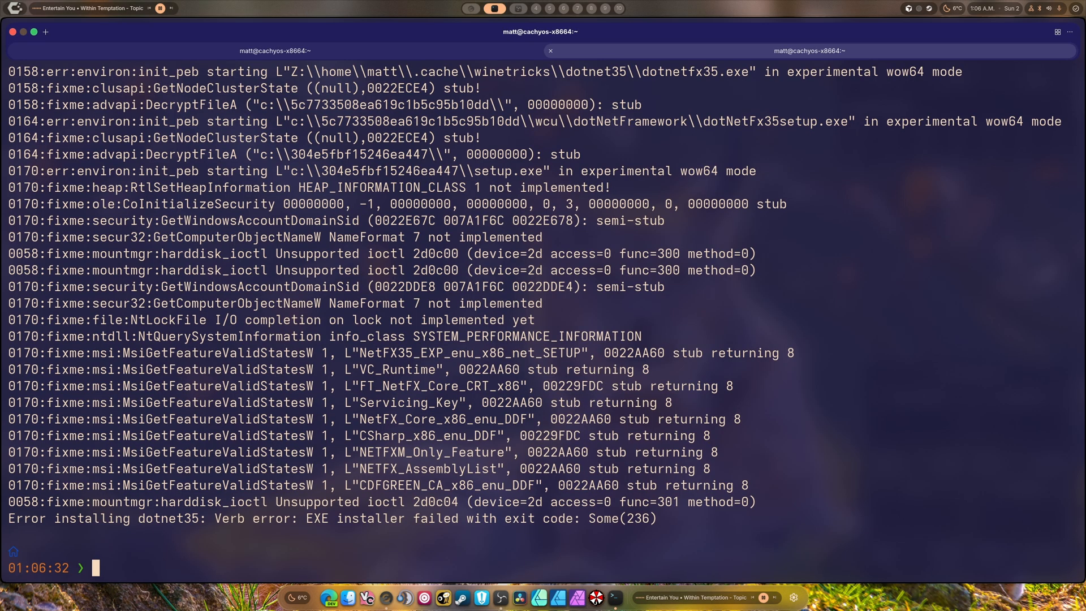
{"action": "type", "text": "winetricks -q --force dotnet35"}
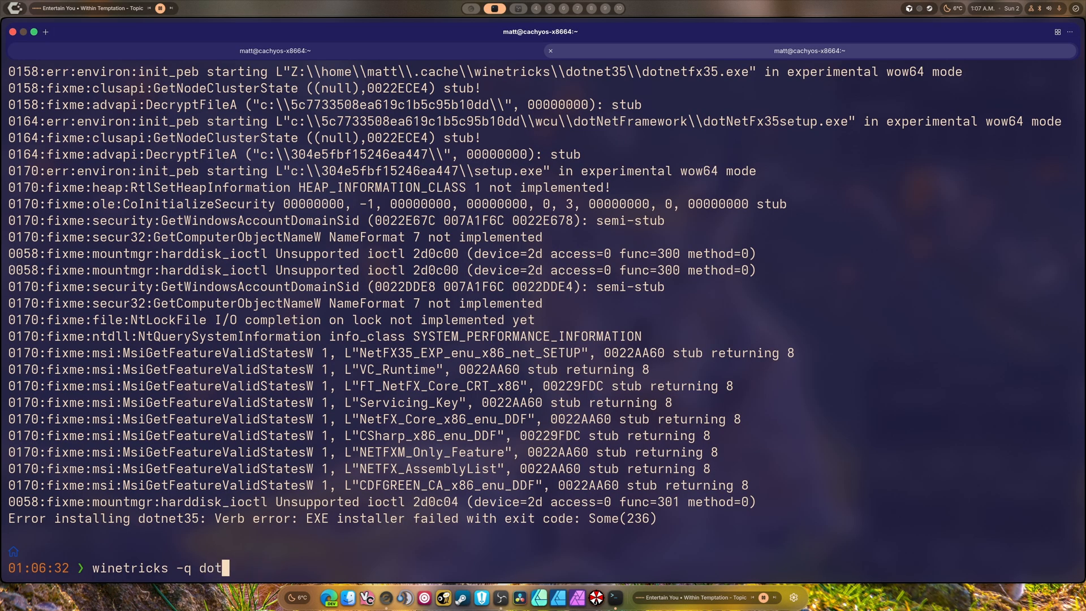
{"action": "type", "text": "net35"}
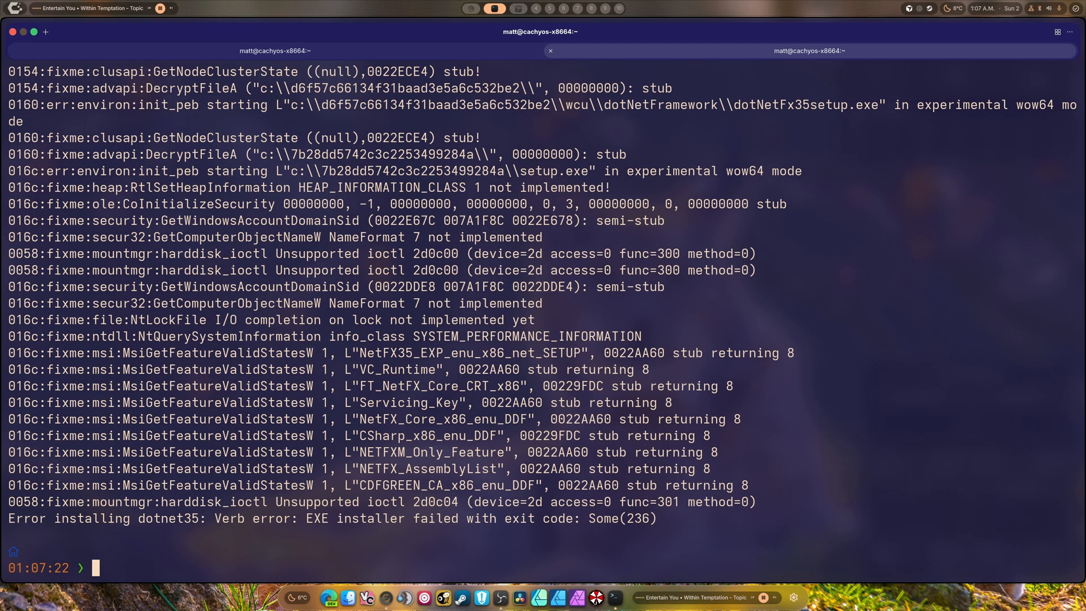
Run winetricks -q vcrun2022 (already installed), then force a reinstall that finishes in about 5 seconds
{"action": "type", "text": "winetricks -q d"}
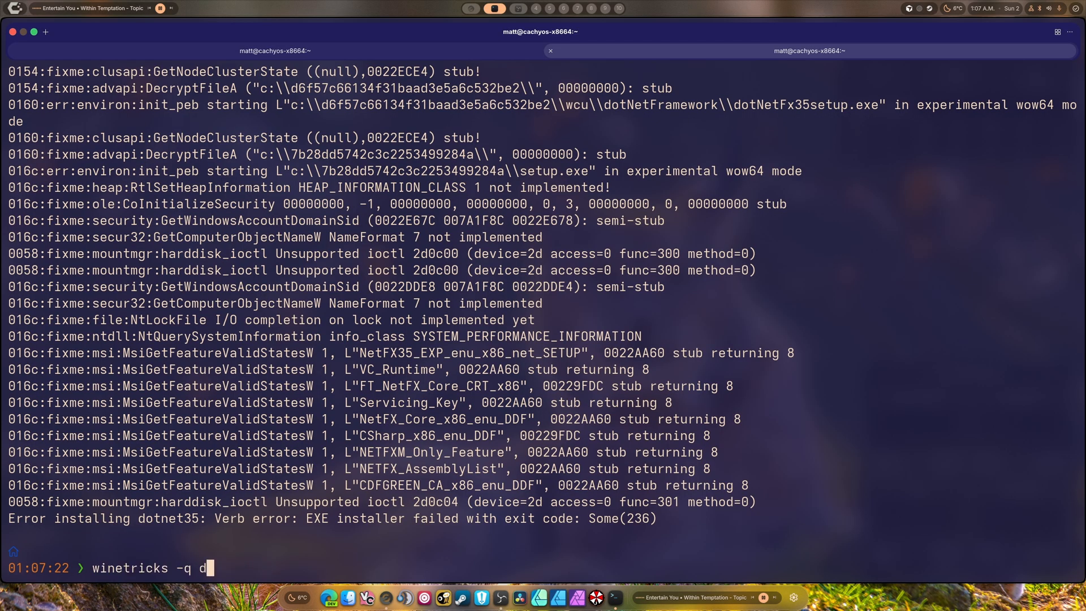
{"action": "type", "text": "vcrun2"}
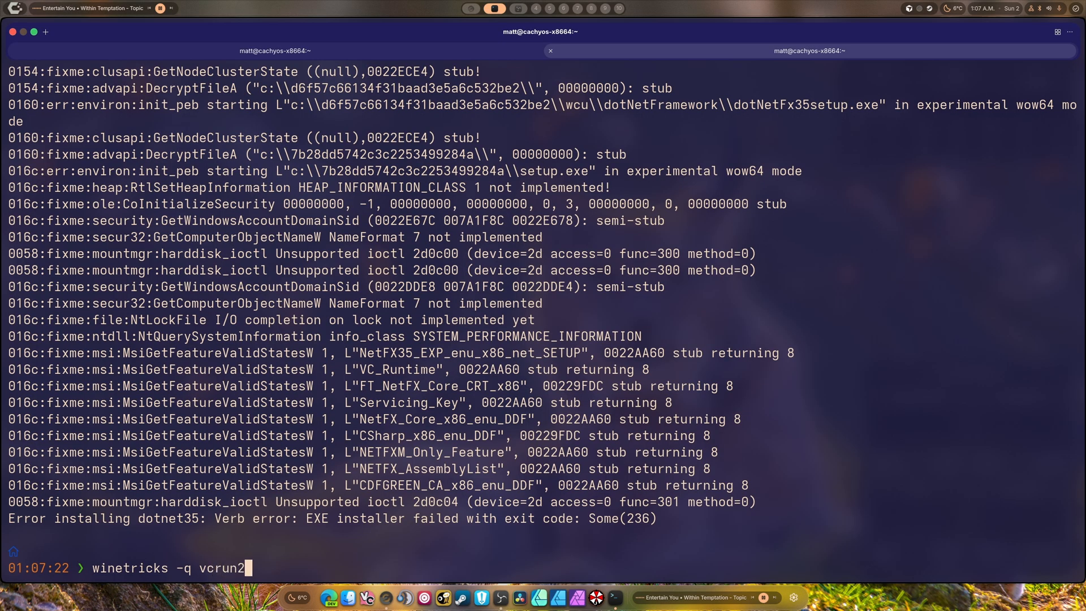
{"action": "type", "text": "022"}
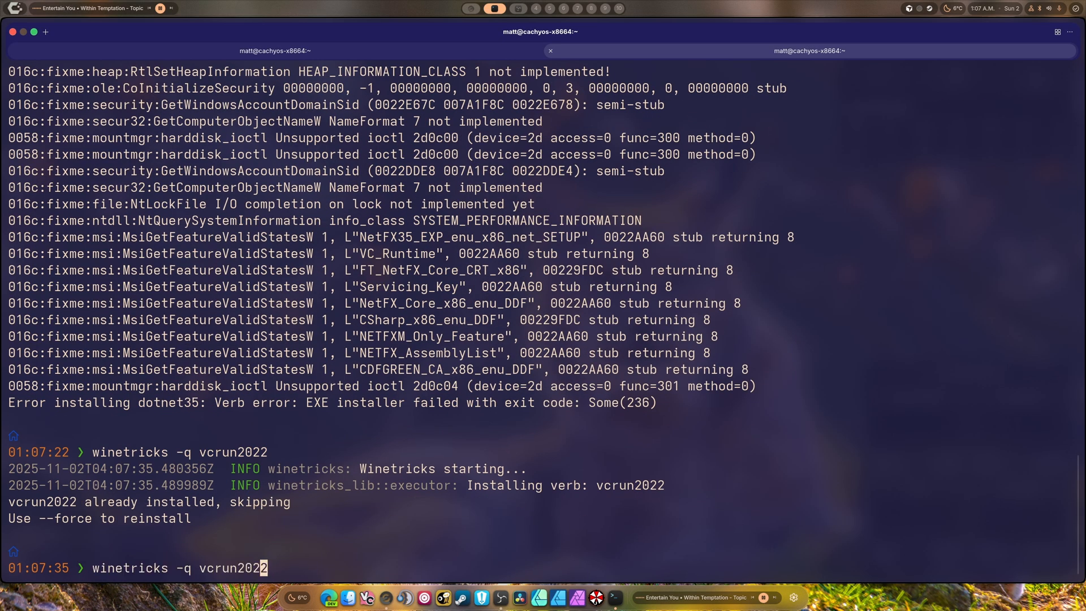
{"action": "type", "text": "--"}
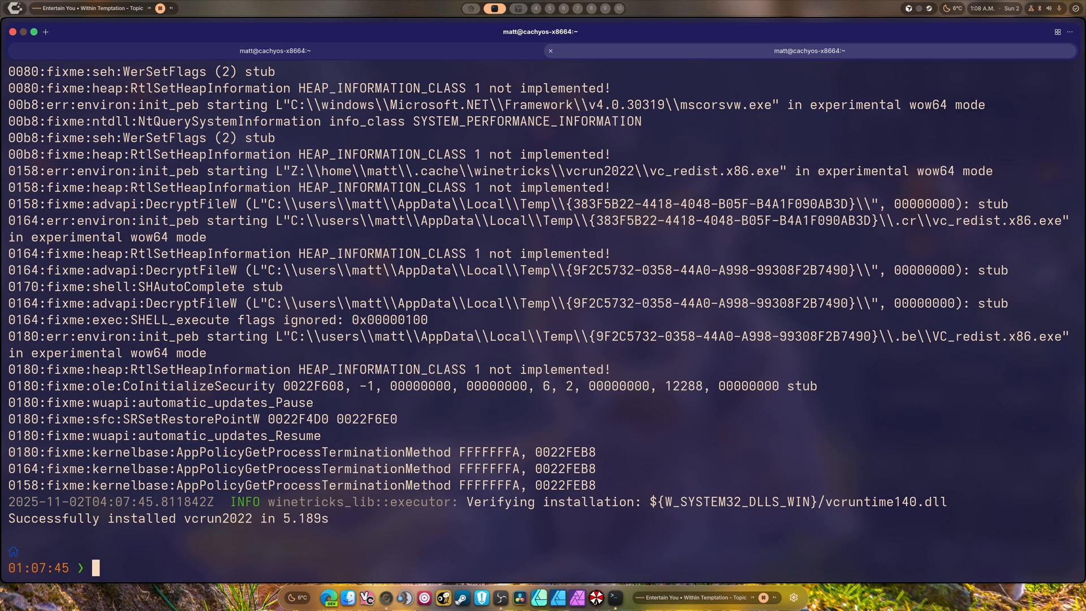
{"action": "mouse_move", "coordinate": [597, 598]}
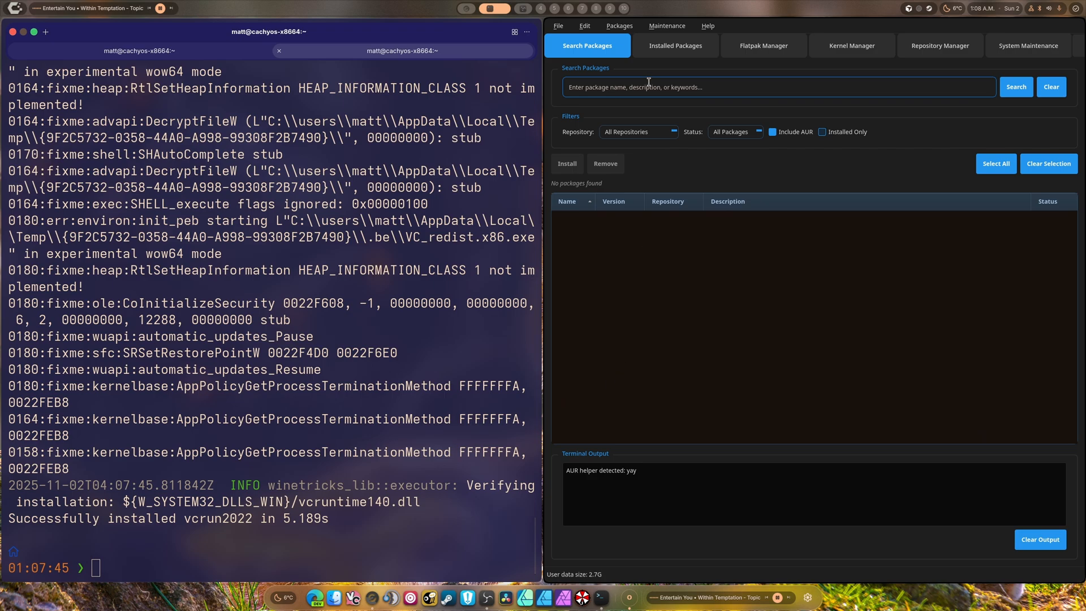
Search the package manager for 'discord' and browse the 280 matching packages
{"action": "type", "text": "discord"}
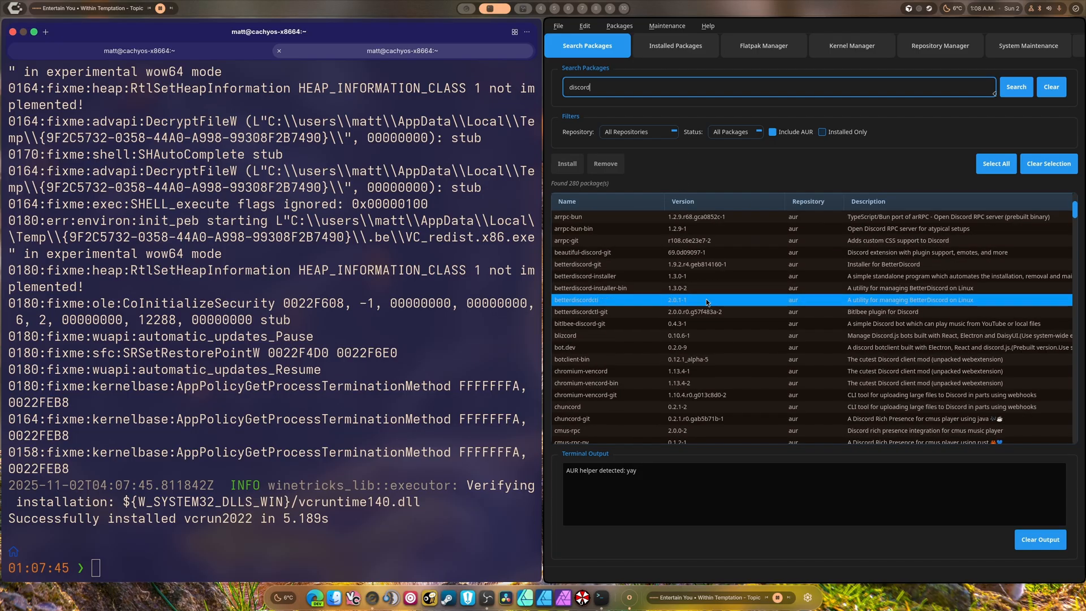
{"action": "scroll", "scroll_direction": "down", "scroll_amount": 3}
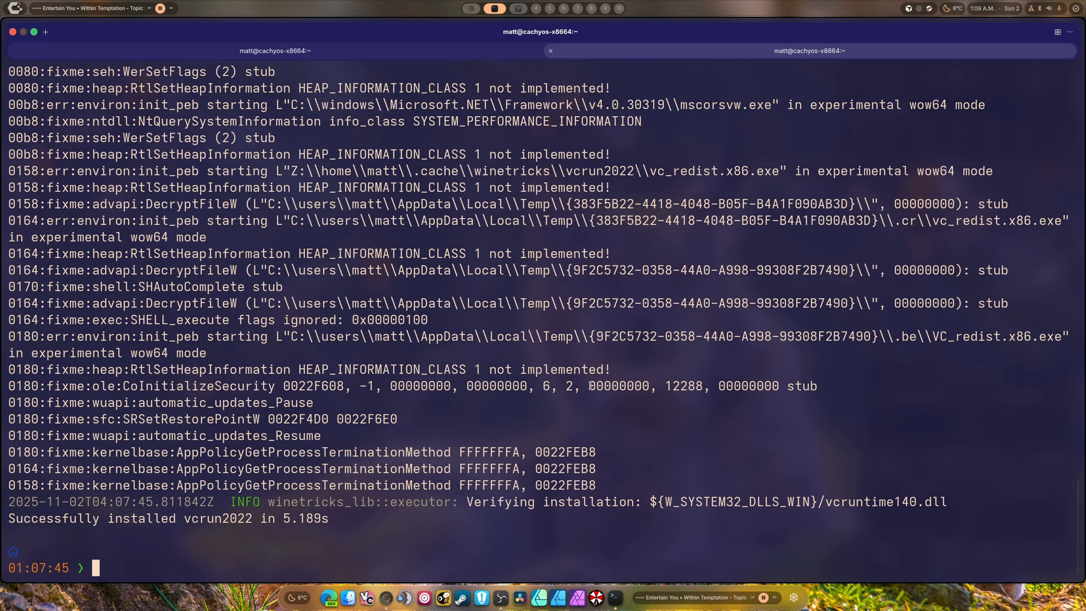
Relaunch Winetricks GUI and list the installed verbs, now showing dotnet48 and vcrun2022
{"action": "type", "text": "winetricks -q --force dotnet35"}
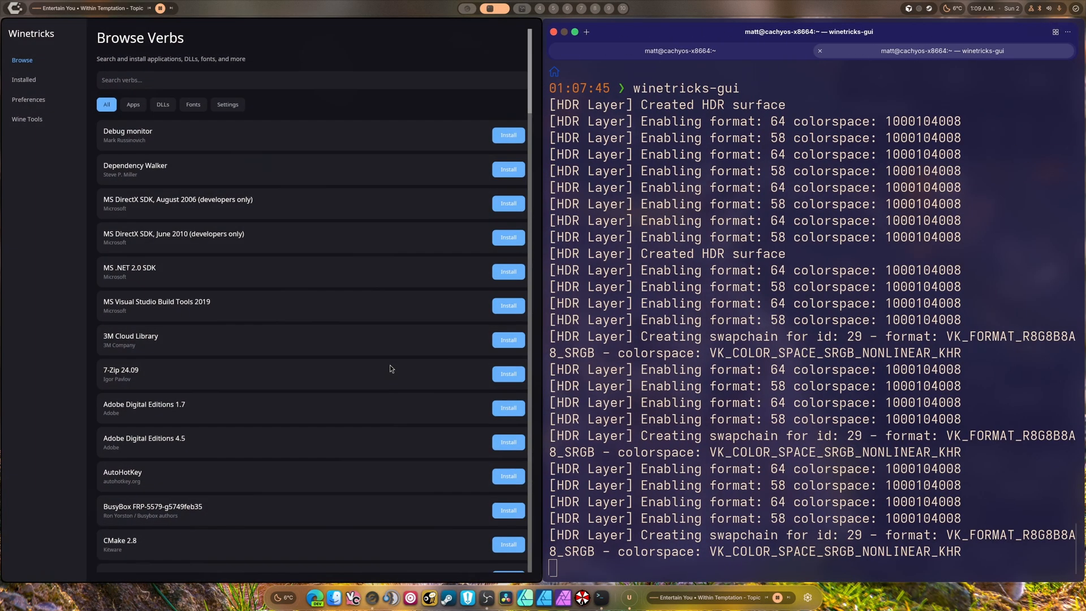
{"action": "mouse_move", "coordinate": [232, 9]}
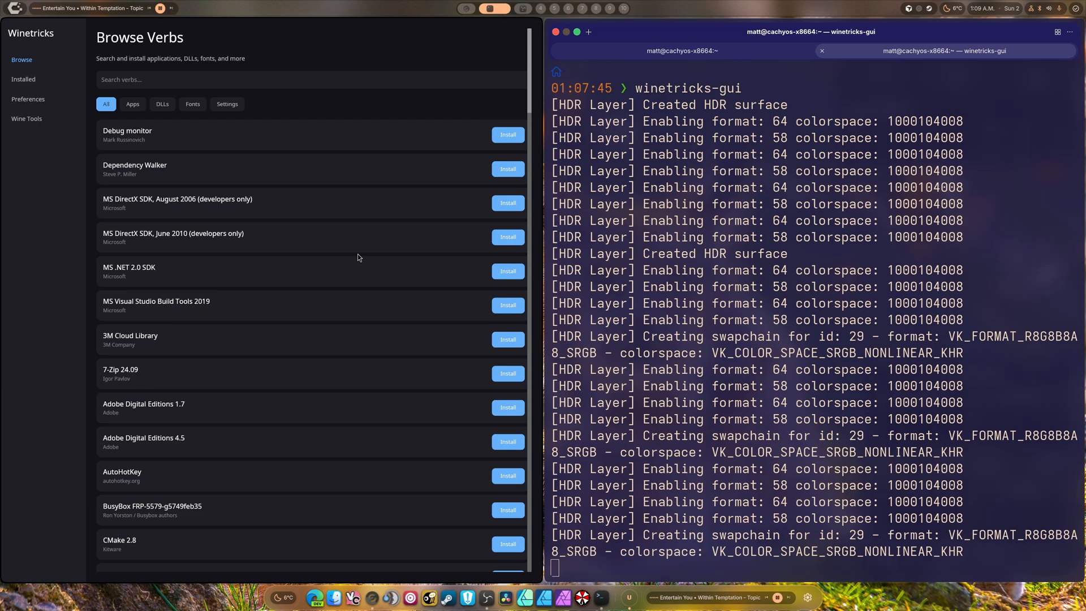
{"action": "left_click", "coordinate": [23, 80]}
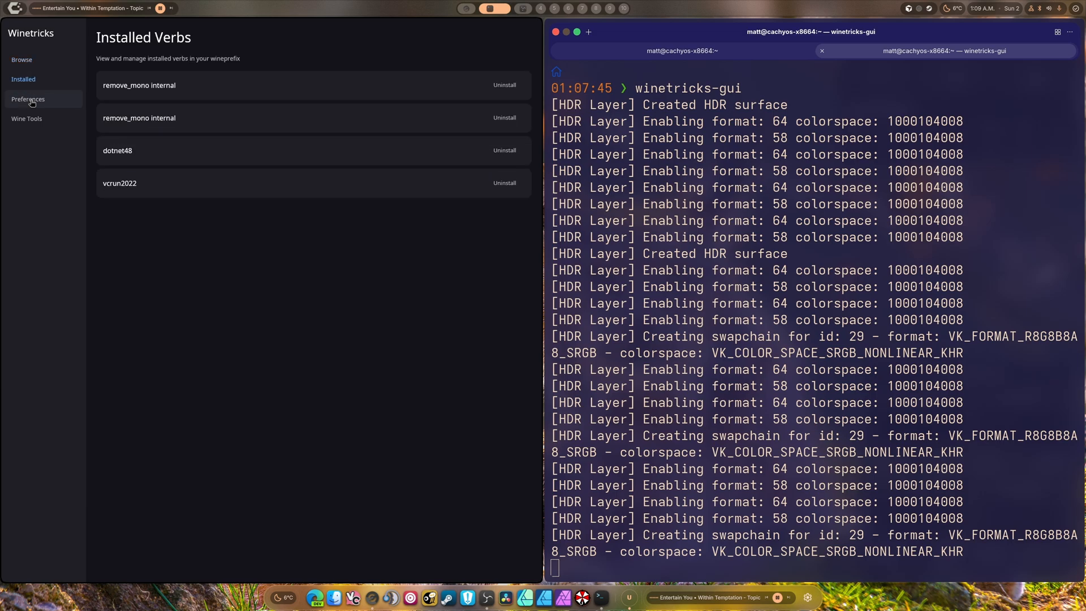
{"action": "left_click", "coordinate": [26, 118]}
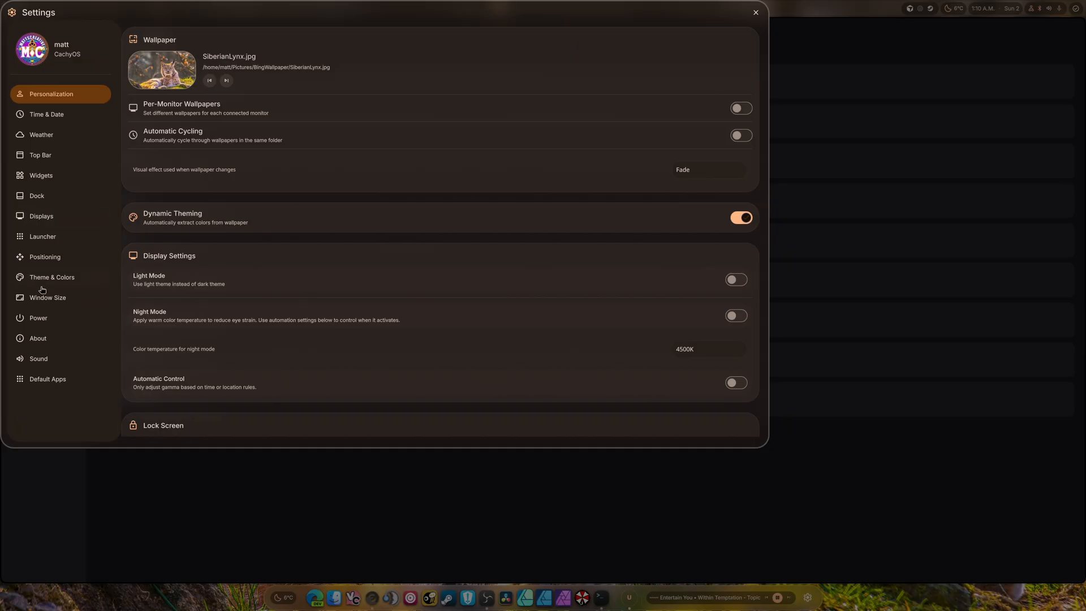
View the Window Size sizing and position presets, then close Desktop Settings
{"action": "left_click", "coordinate": [47, 297]}
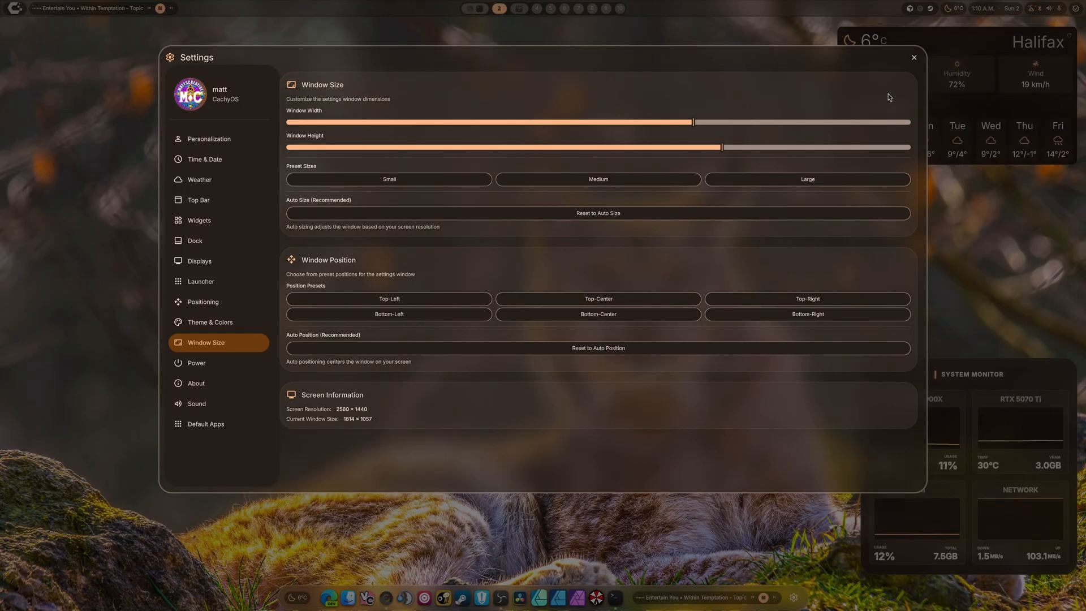
{"action": "left_click", "coordinate": [912, 58]}
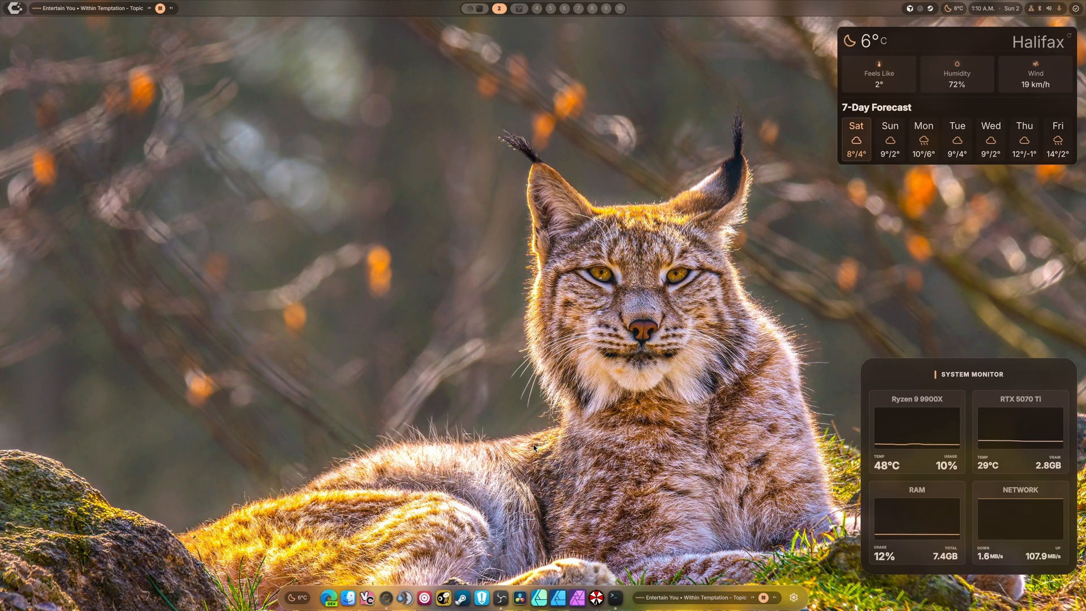
{"action": "left_click", "coordinate": [519, 9]}
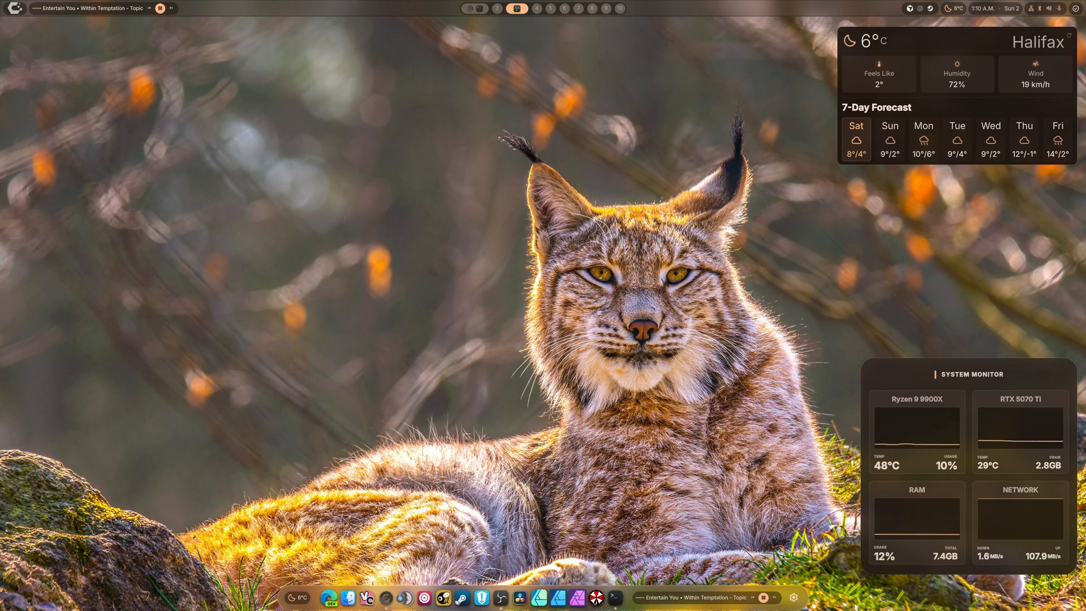